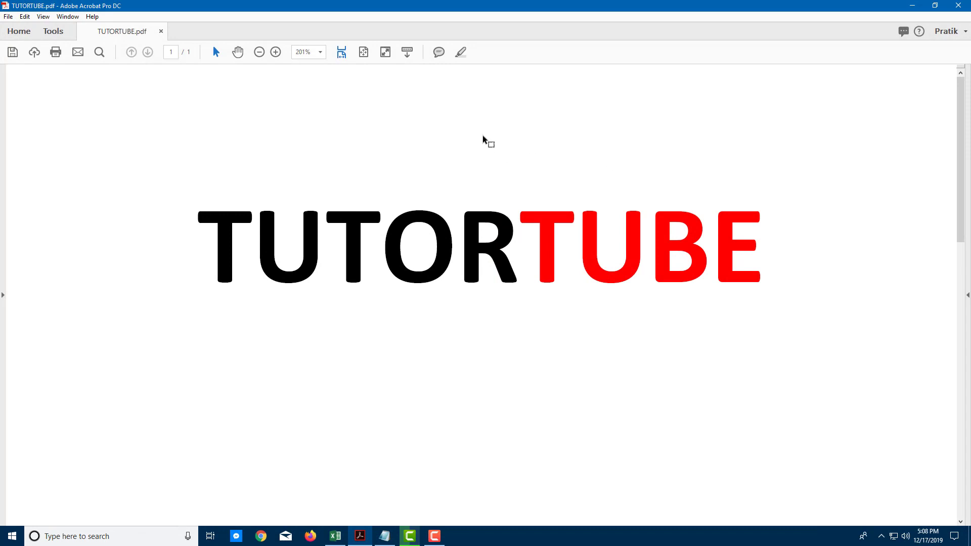
pyautogui.moveTo(412, 97)
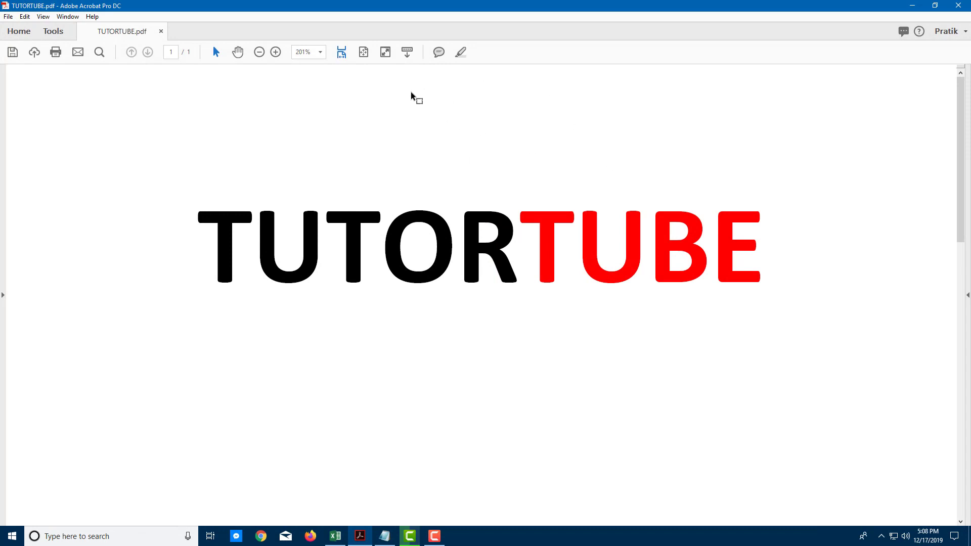
pyautogui.moveTo(820, 132)
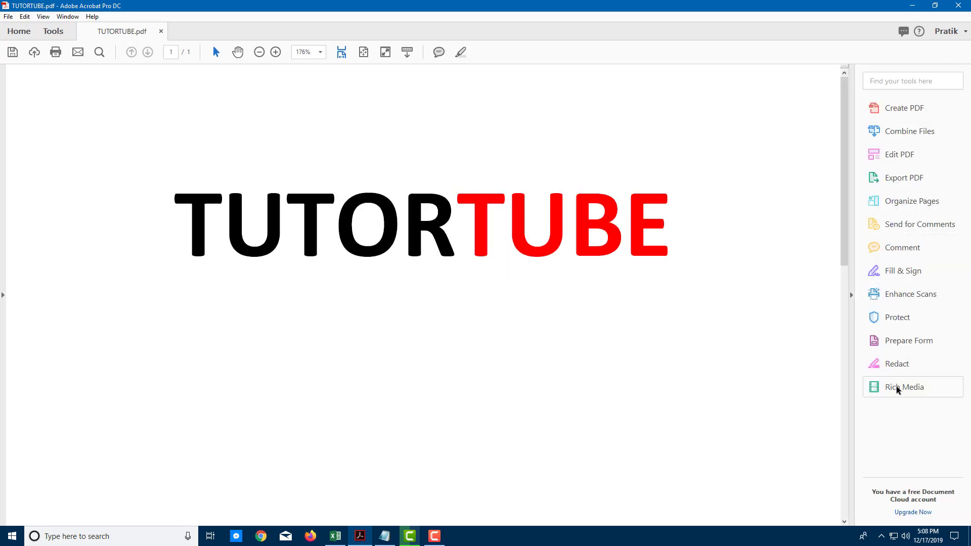
# Open the Tools center showing all tool categories.
pyautogui.click(52, 31)
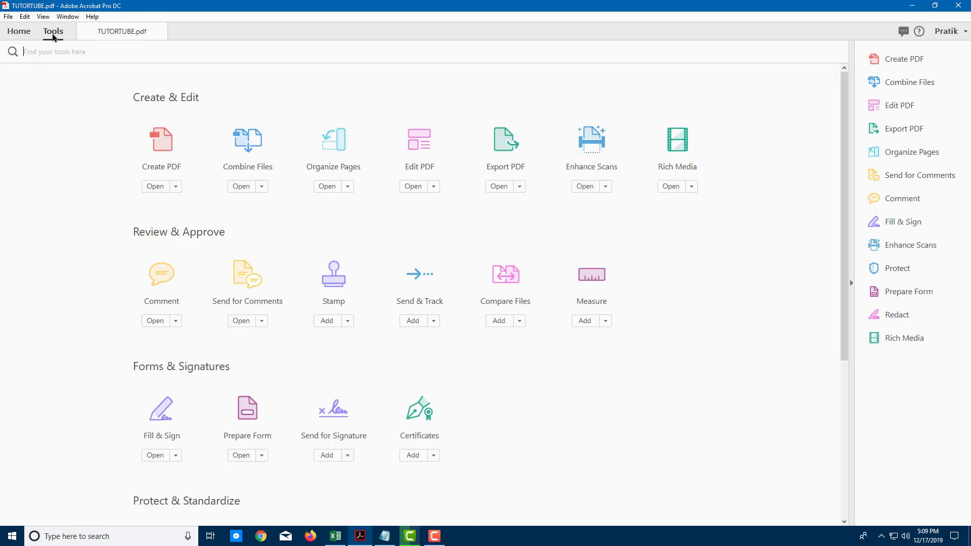
pyautogui.moveTo(677, 160)
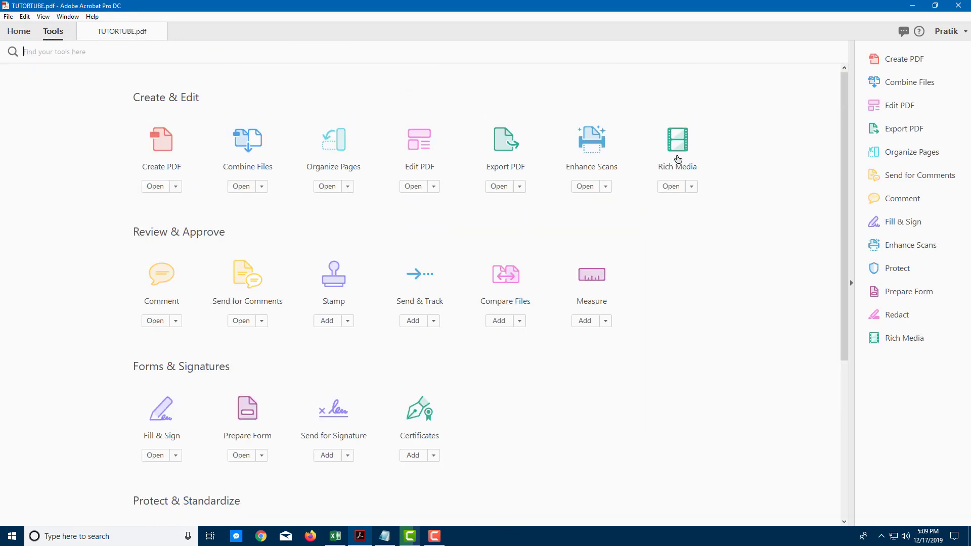
pyautogui.moveTo(678, 143)
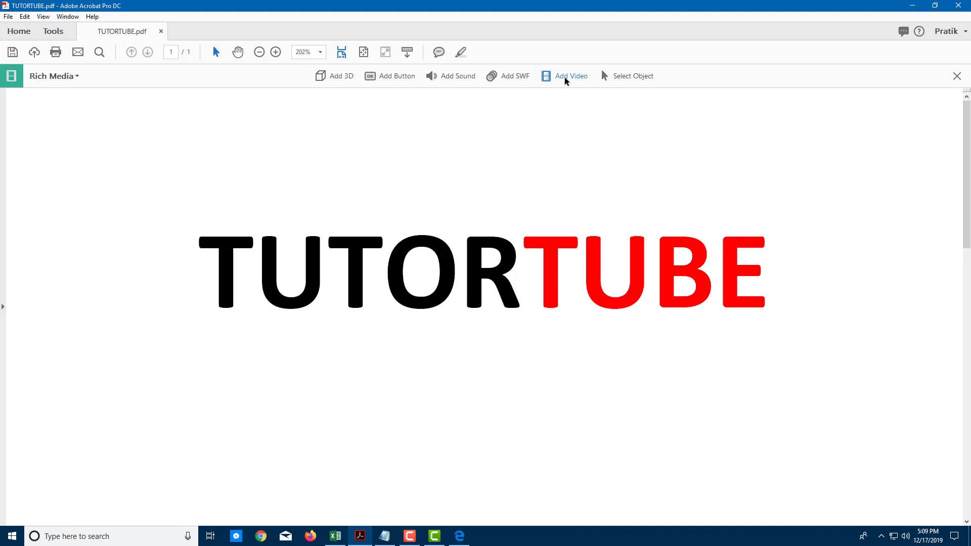
pyautogui.moveTo(560, 83)
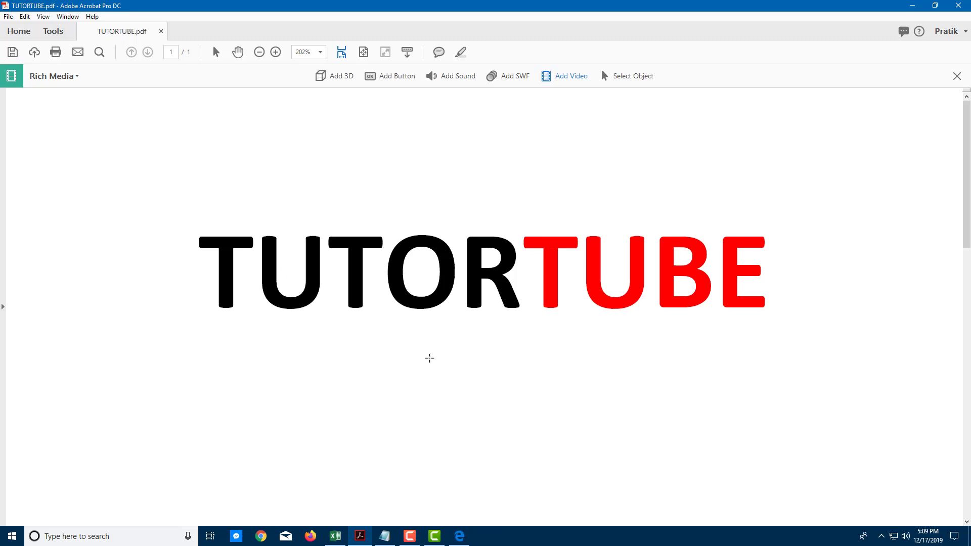
pyautogui.moveTo(345, 322)
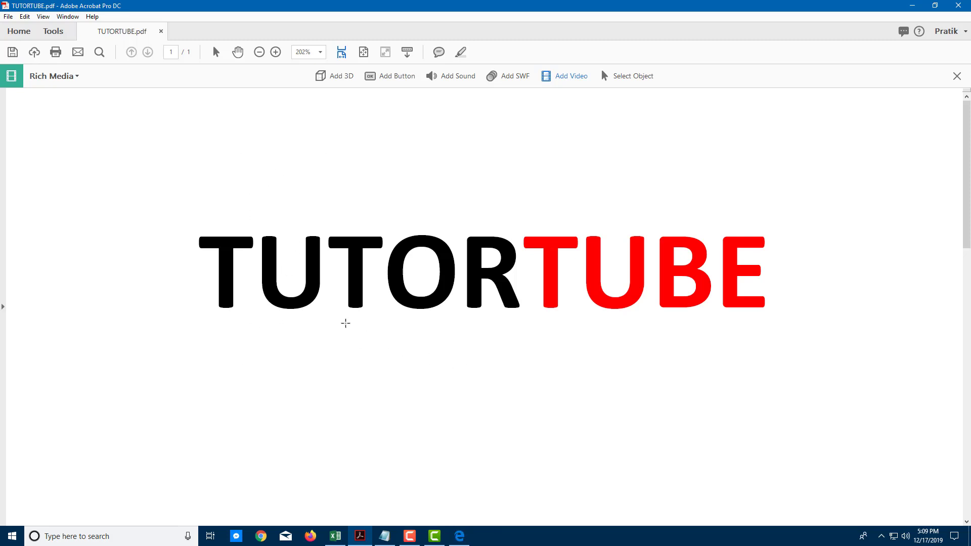
# Draw the video area rectangle below the TUTORTUBE title.
pyautogui.moveTo(345, 323); pyautogui.dragTo(612, 461)
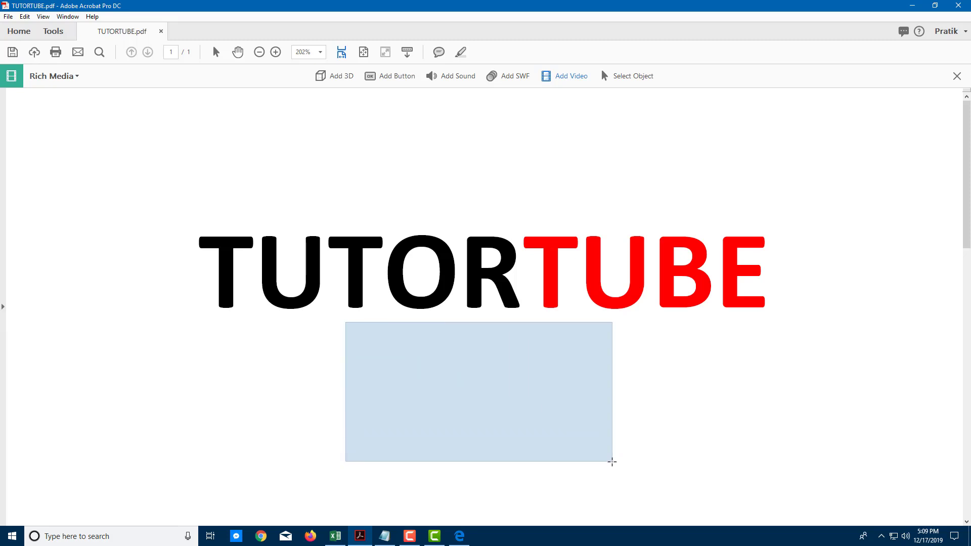
pyautogui.moveTo(345, 322); pyautogui.dragTo(612, 462)
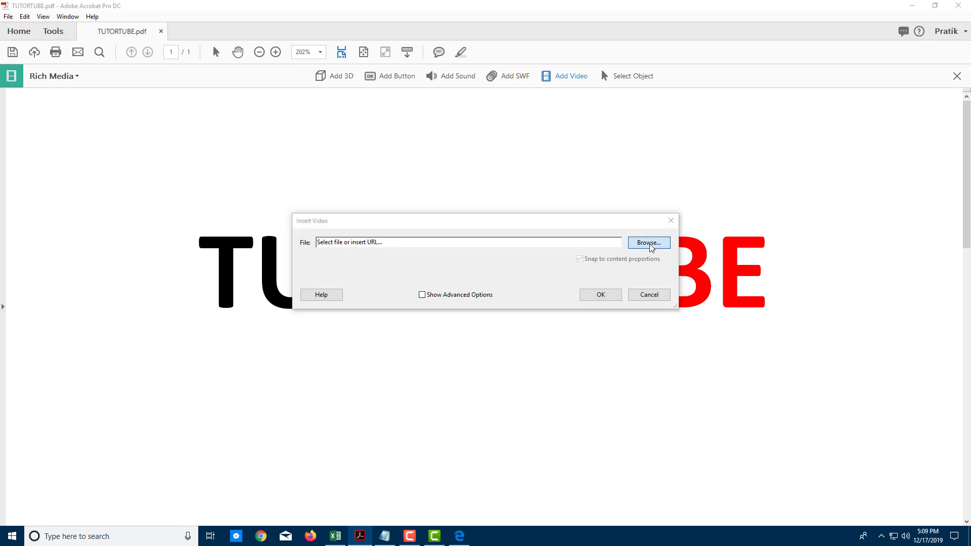
# Choose K:\TutorTube\Tutorial5.mov as the video and show advanced options.
pyautogui.click(648, 242)
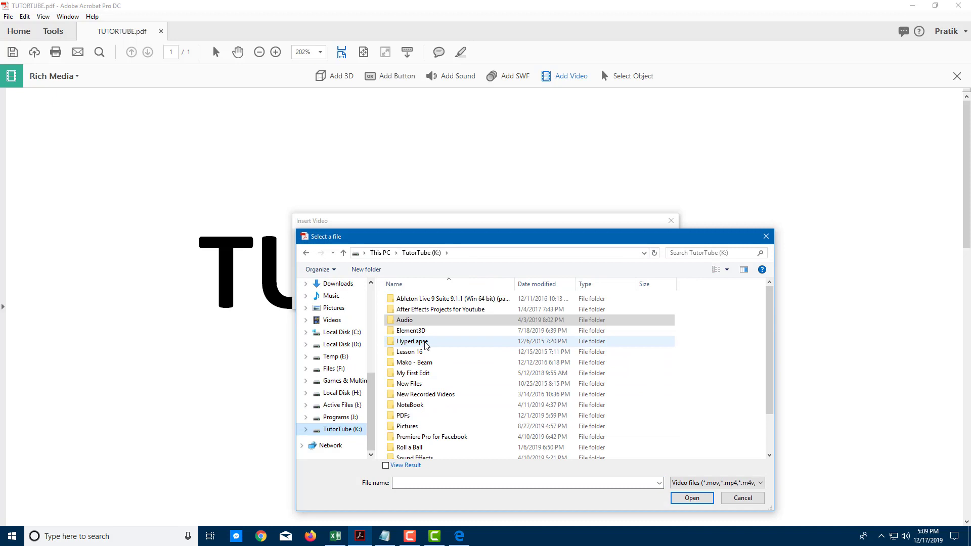
pyautogui.scroll(-3)
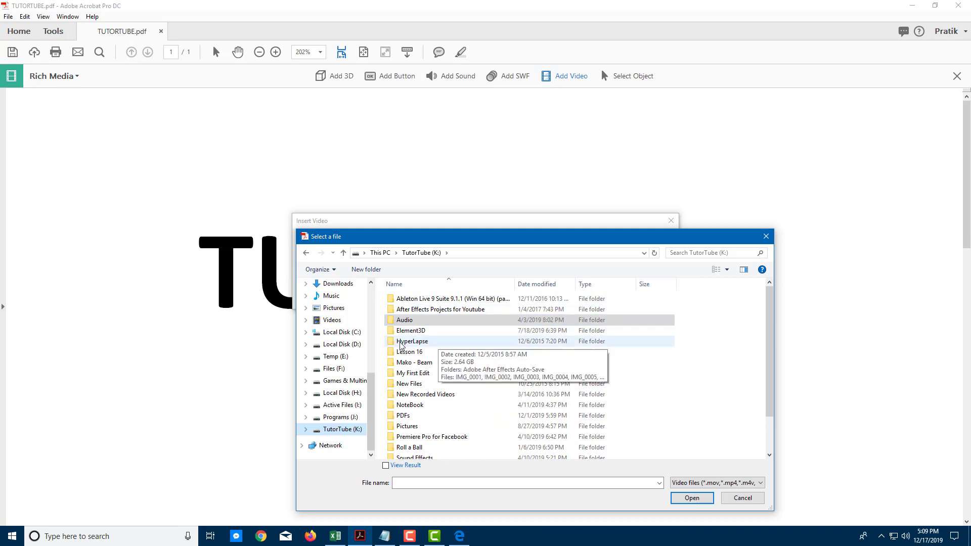
pyautogui.moveTo(438, 352)
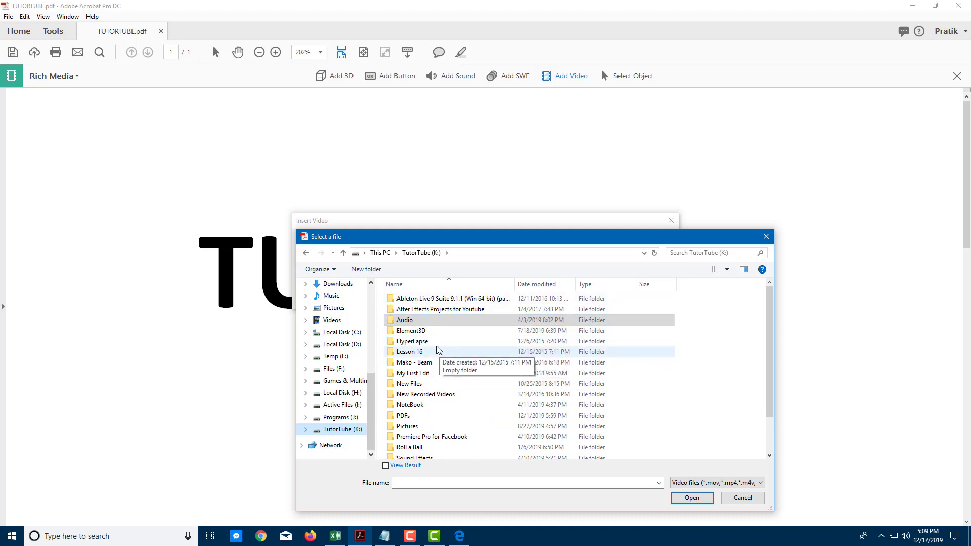
pyautogui.scroll(-3)
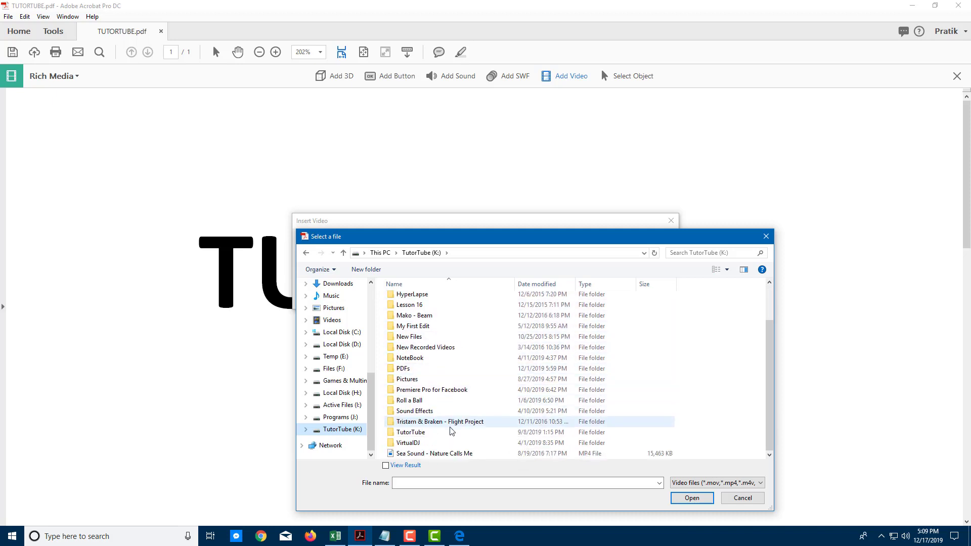
pyautogui.moveTo(472, 424)
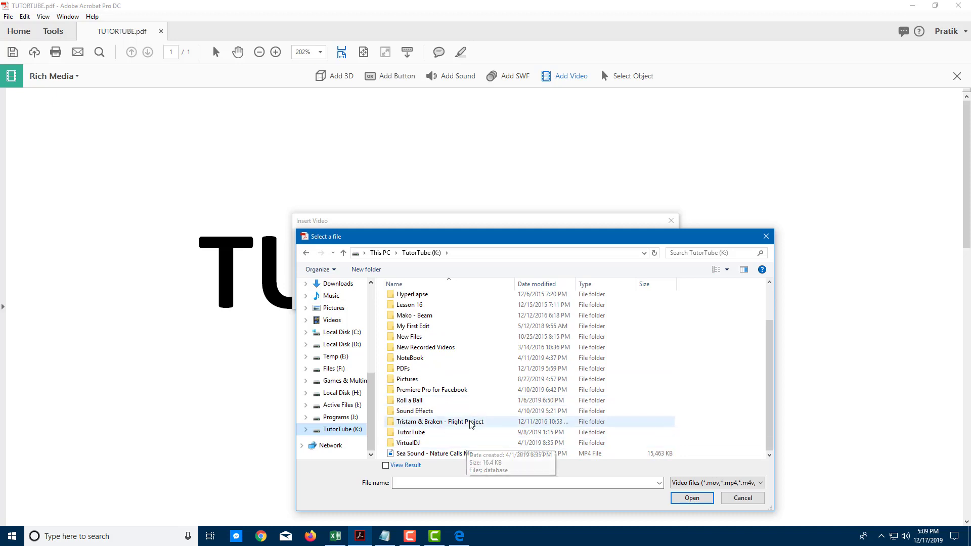
pyautogui.doubleClick(411, 433)
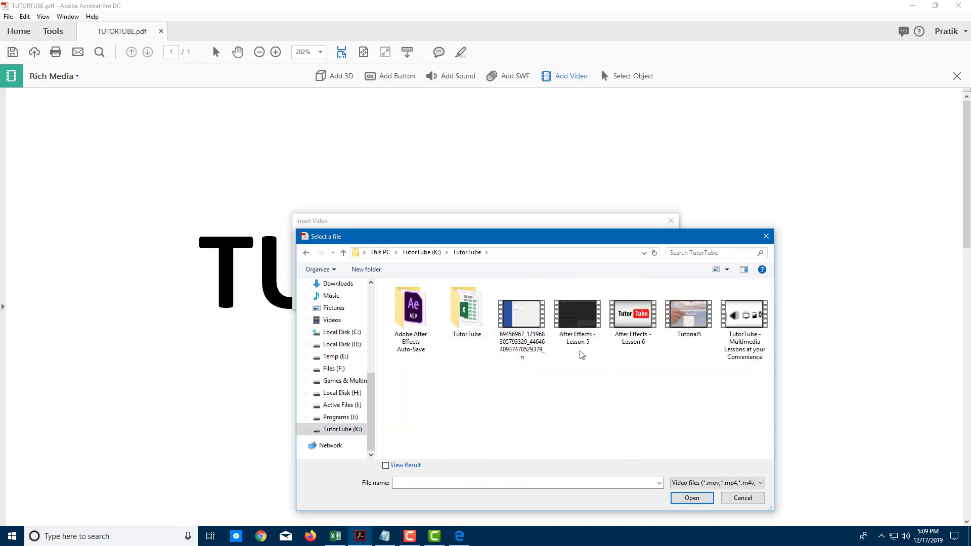
pyautogui.click(688, 310)
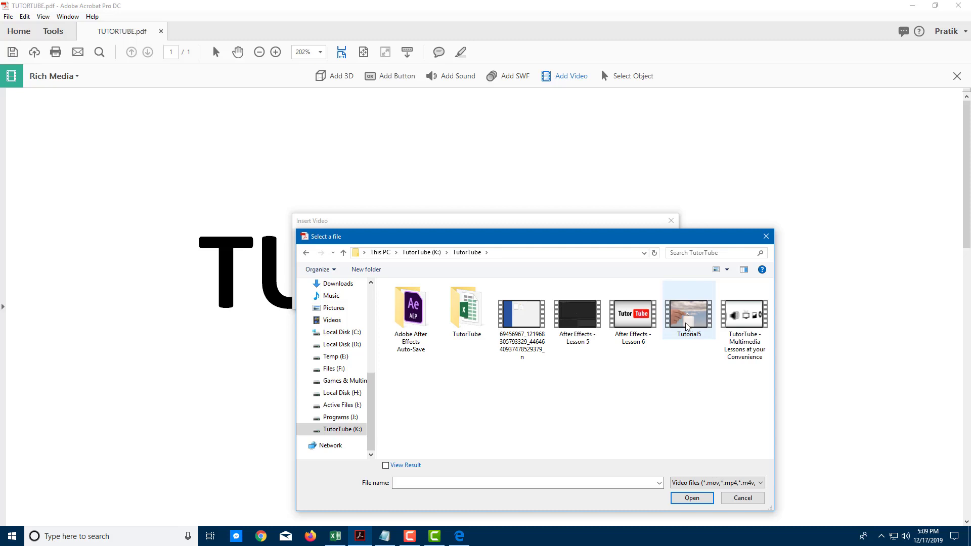
pyautogui.moveTo(689, 326)
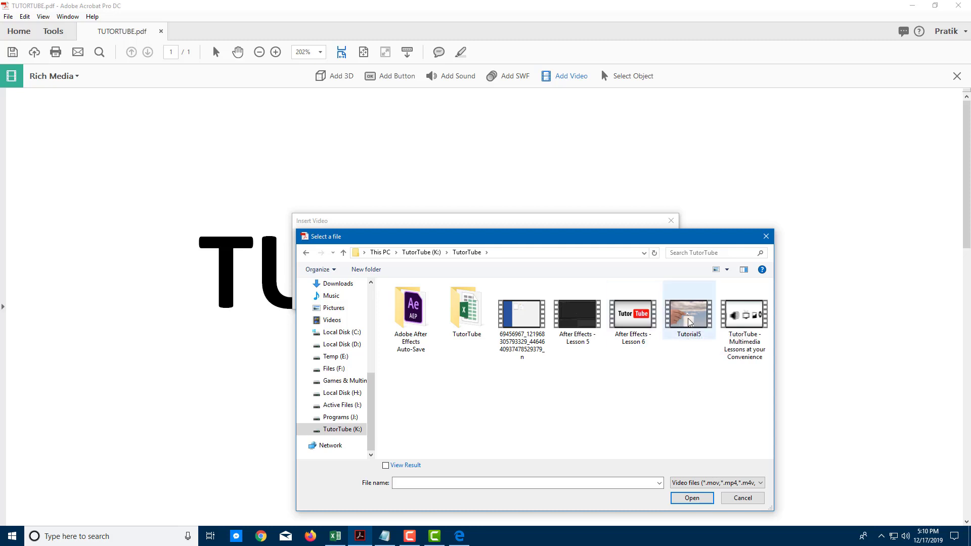
pyautogui.click(689, 309)
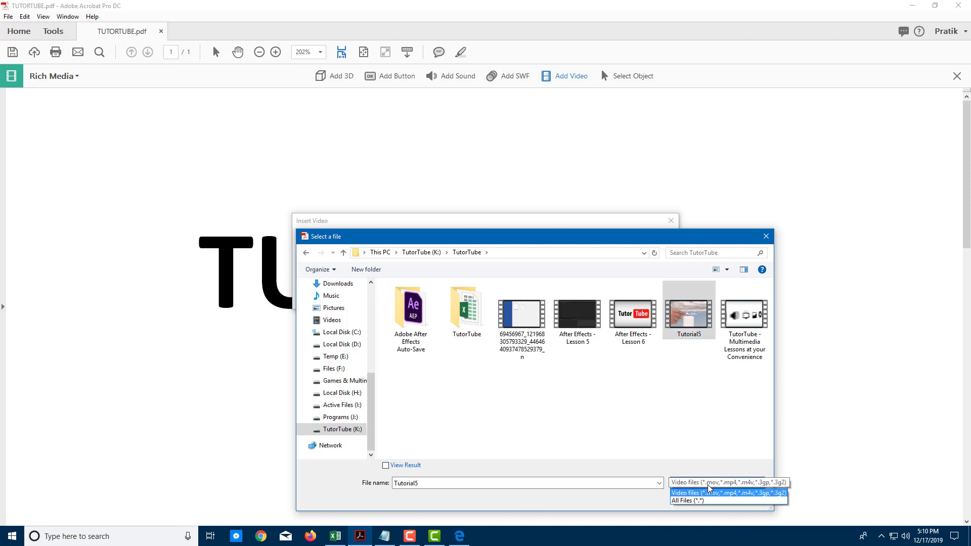
pyautogui.moveTo(757, 495)
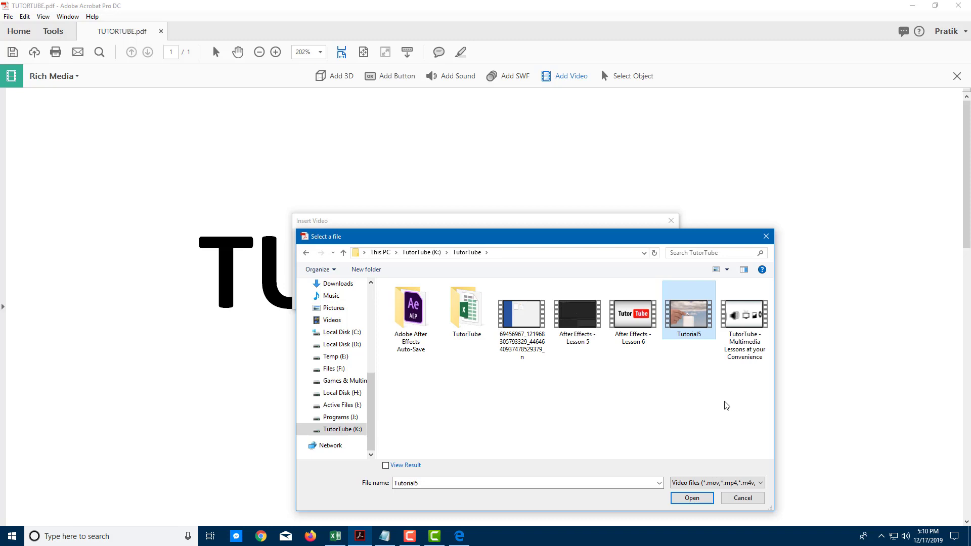
pyautogui.click(692, 498)
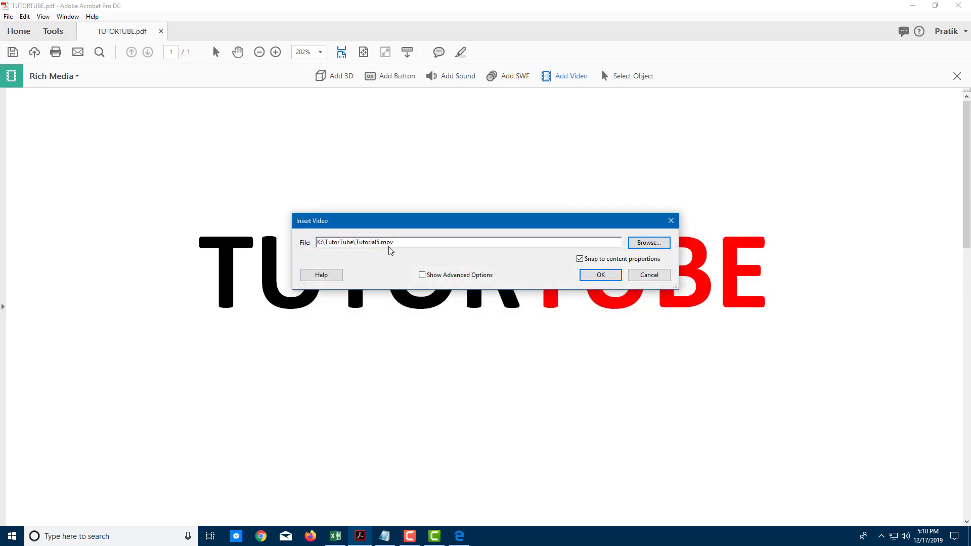
pyautogui.moveTo(433, 285)
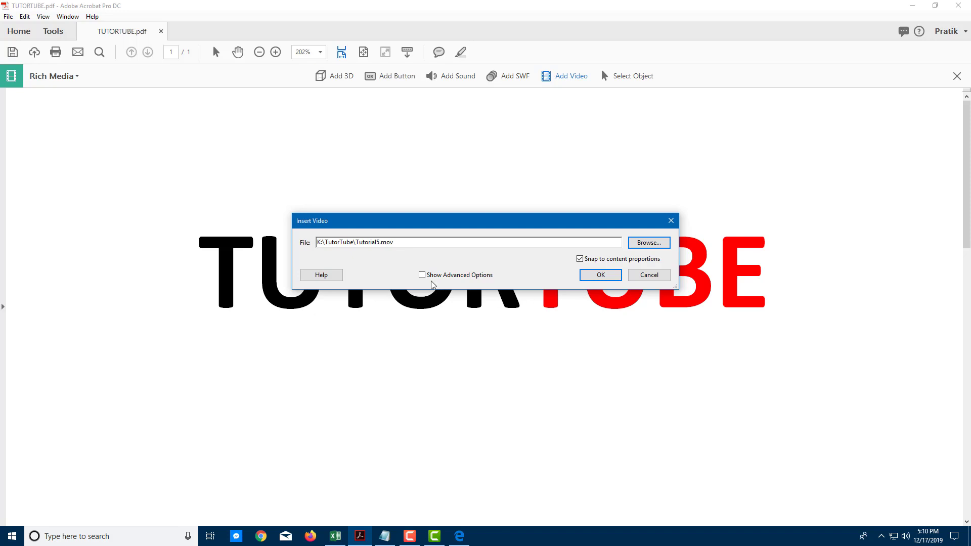
pyautogui.click(422, 276)
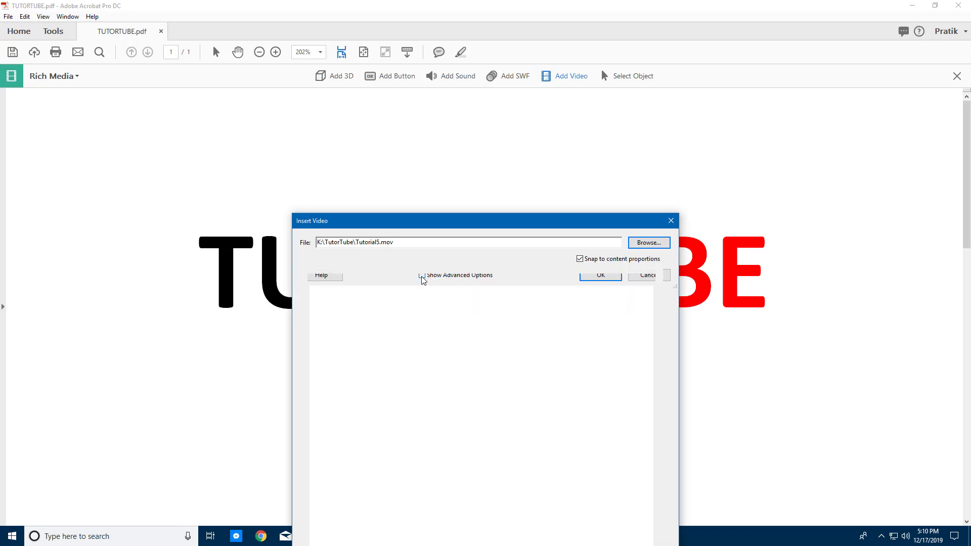
# Set Disable When to 'The page containing the content is not visible'.
pyautogui.click(422, 276)
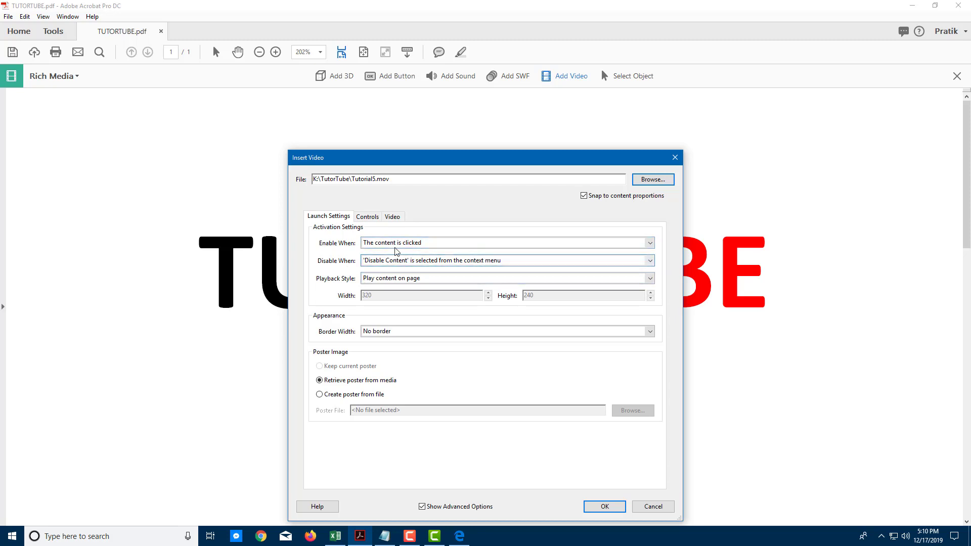
pyautogui.moveTo(333, 254)
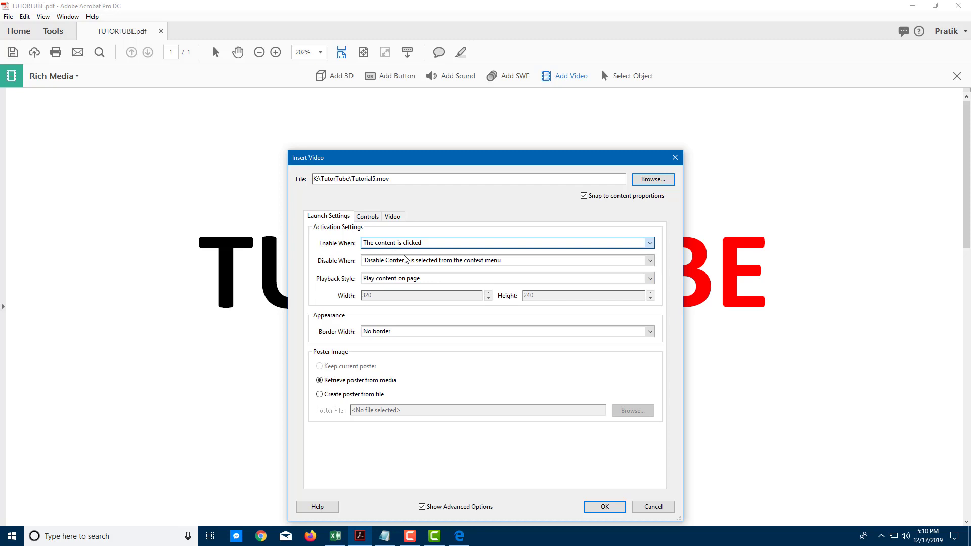
pyautogui.click(649, 260)
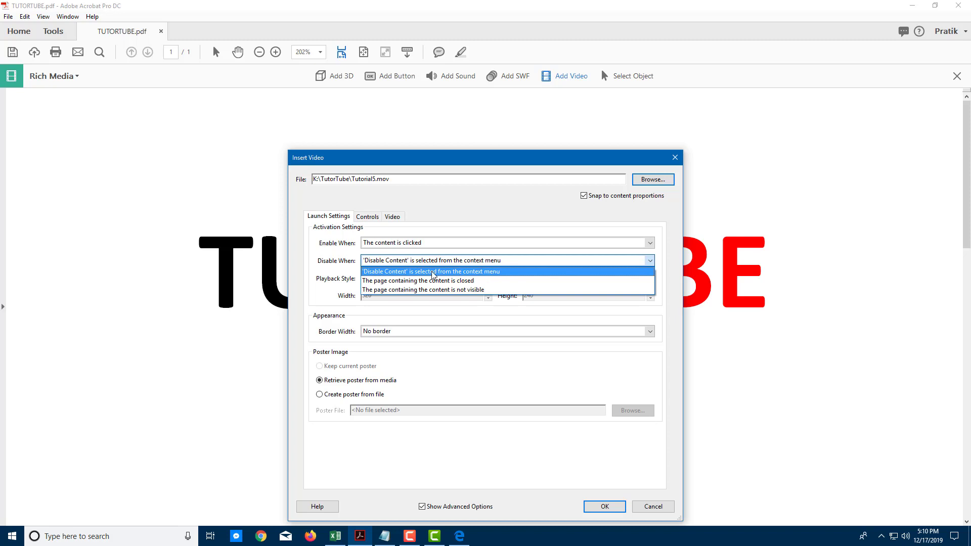
pyautogui.click(432, 271)
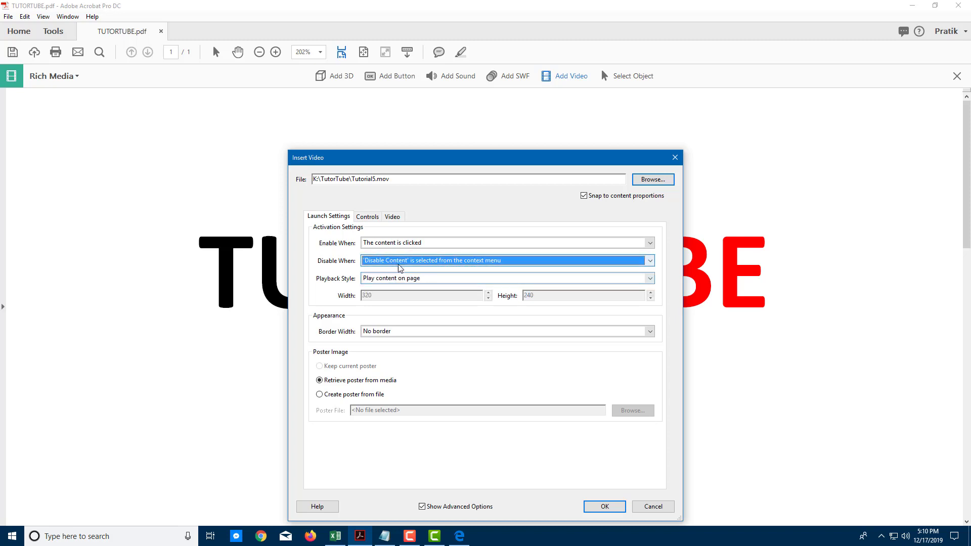
pyautogui.click(649, 260)
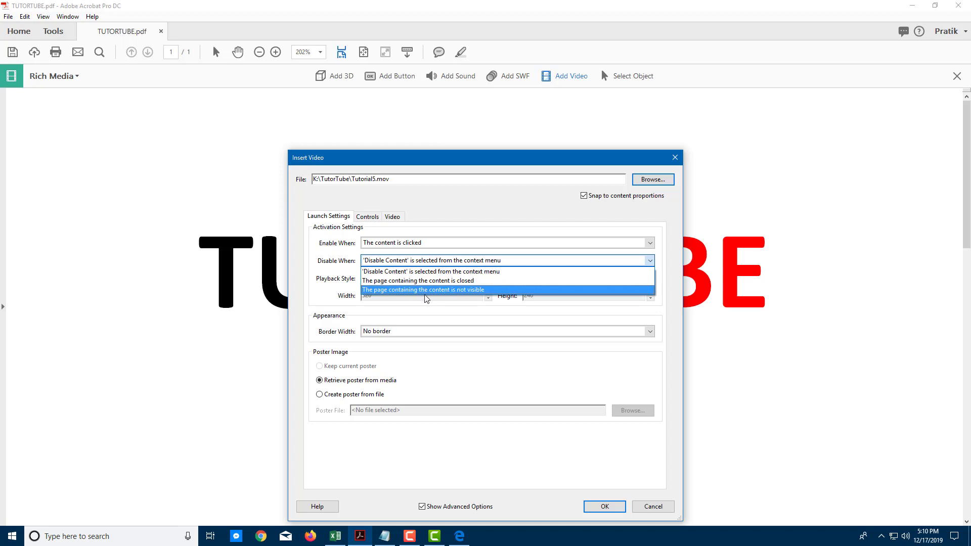
pyautogui.moveTo(441, 280)
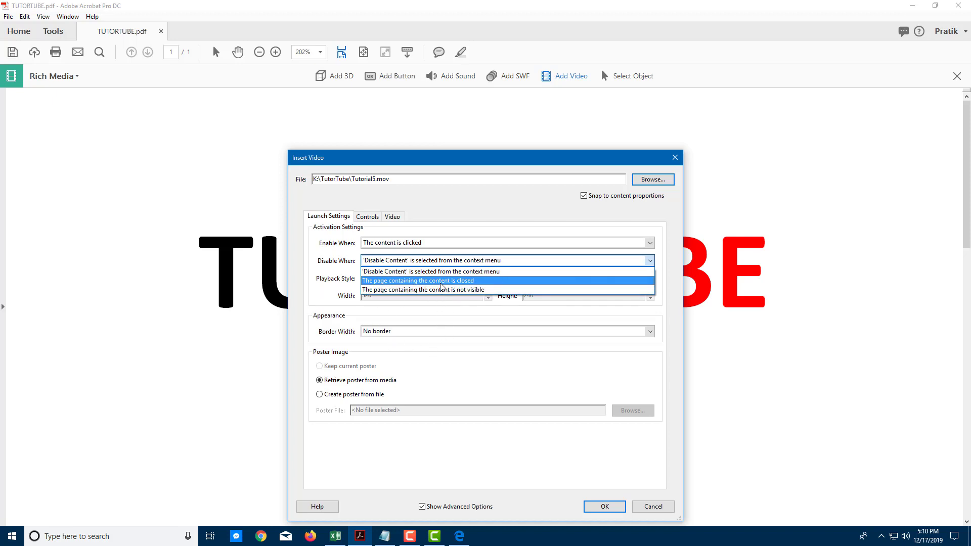
pyautogui.moveTo(387, 288)
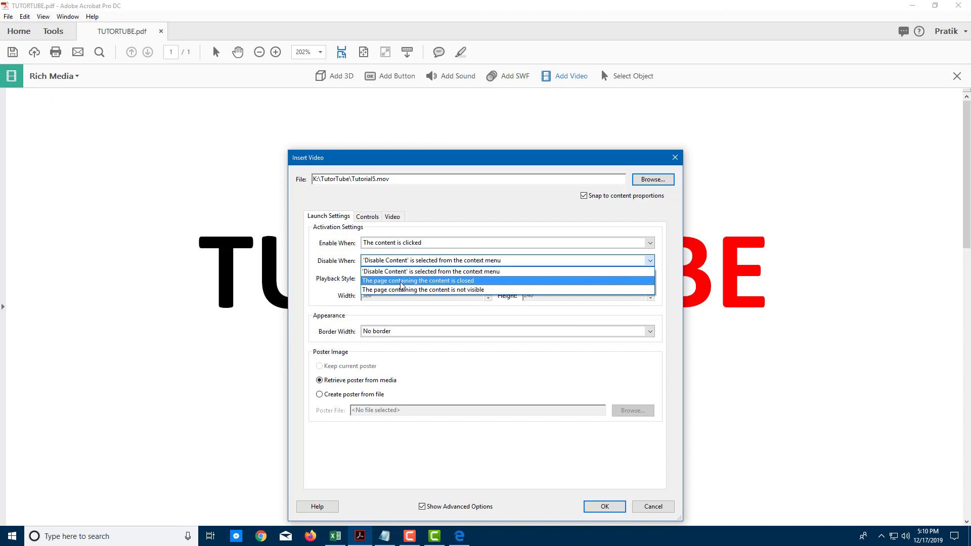
pyautogui.moveTo(423, 289)
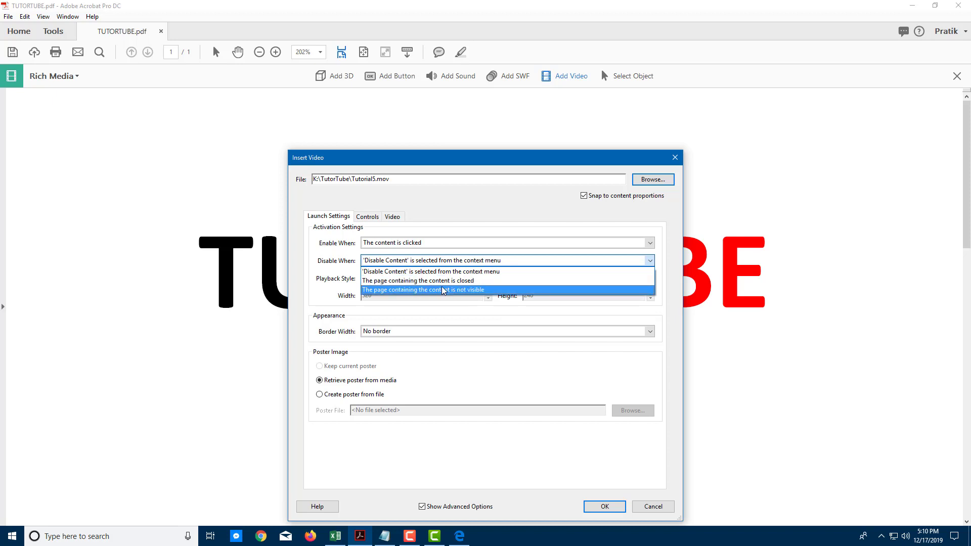
pyautogui.click(430, 260)
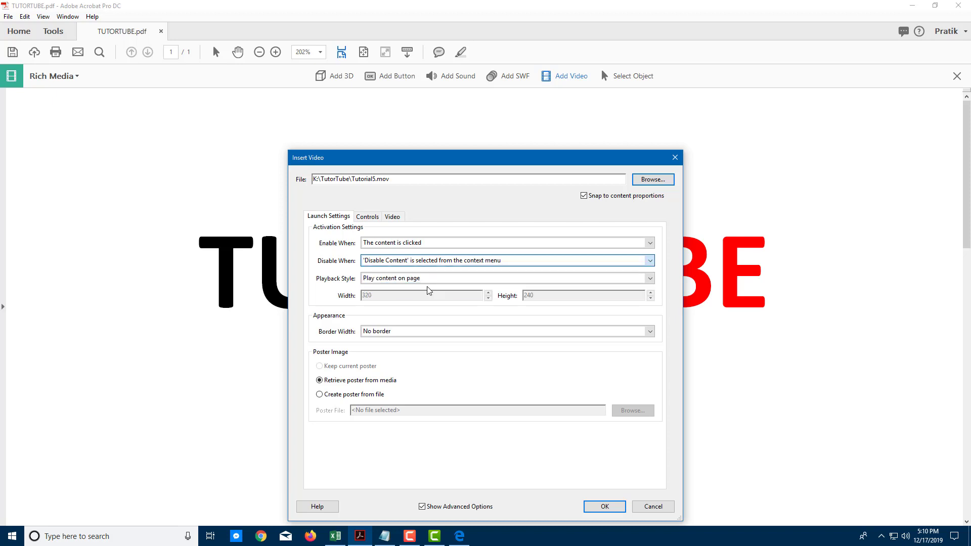
pyautogui.click(507, 260)
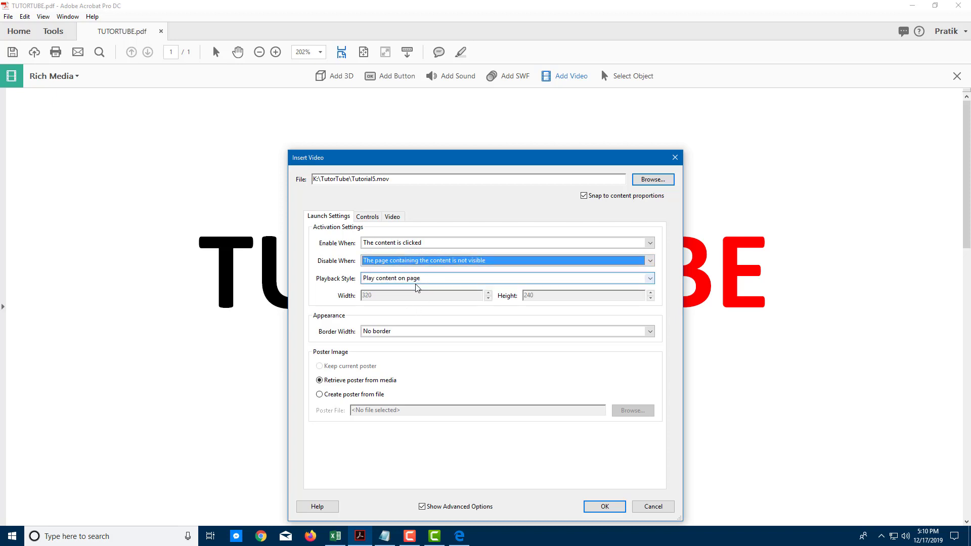
# Keep 'Play content on page' and set Border Width to Thick.
pyautogui.click(649, 278)
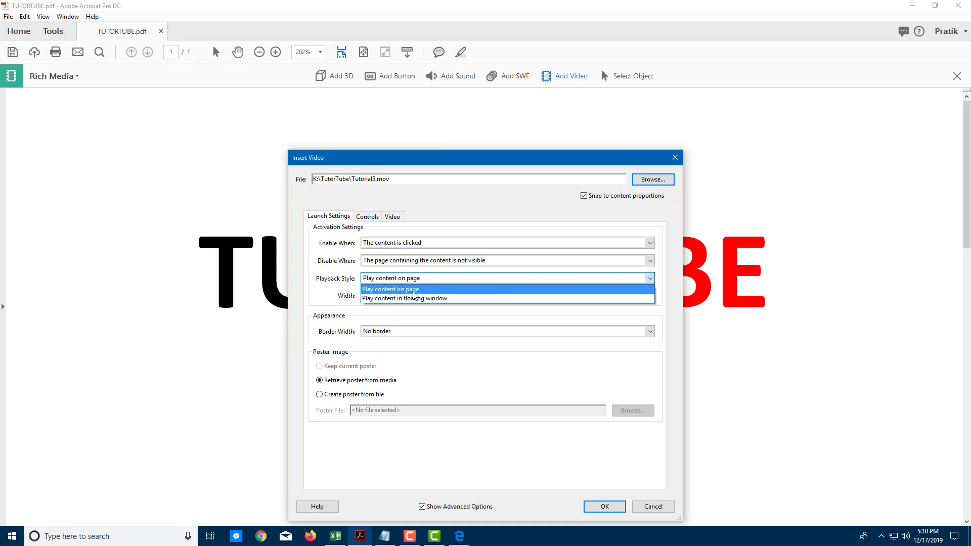
pyautogui.click(389, 289)
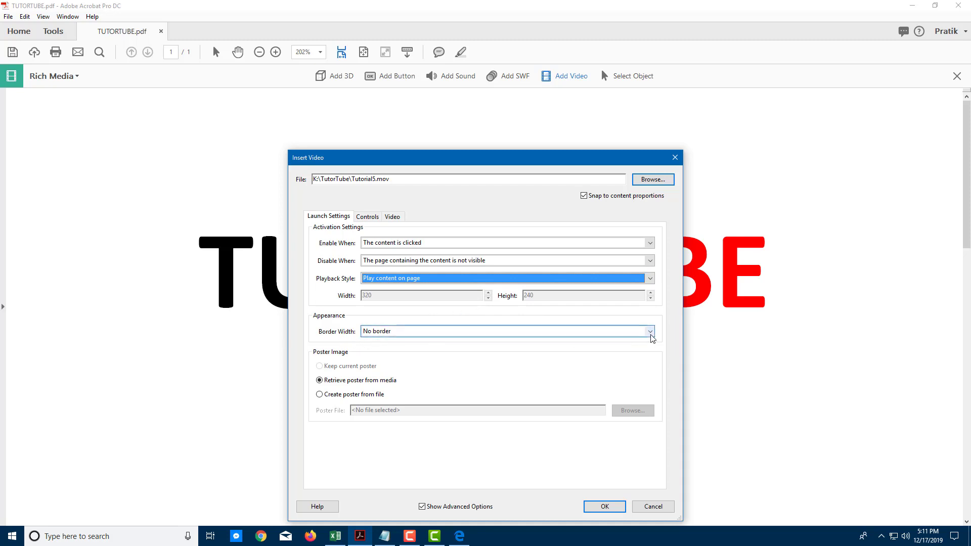
pyautogui.click(649, 331)
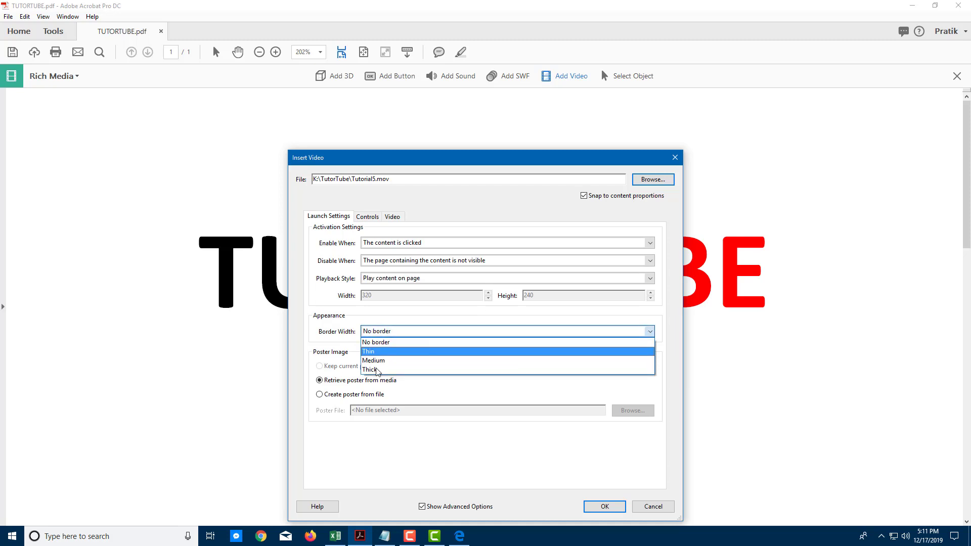
pyautogui.click(370, 370)
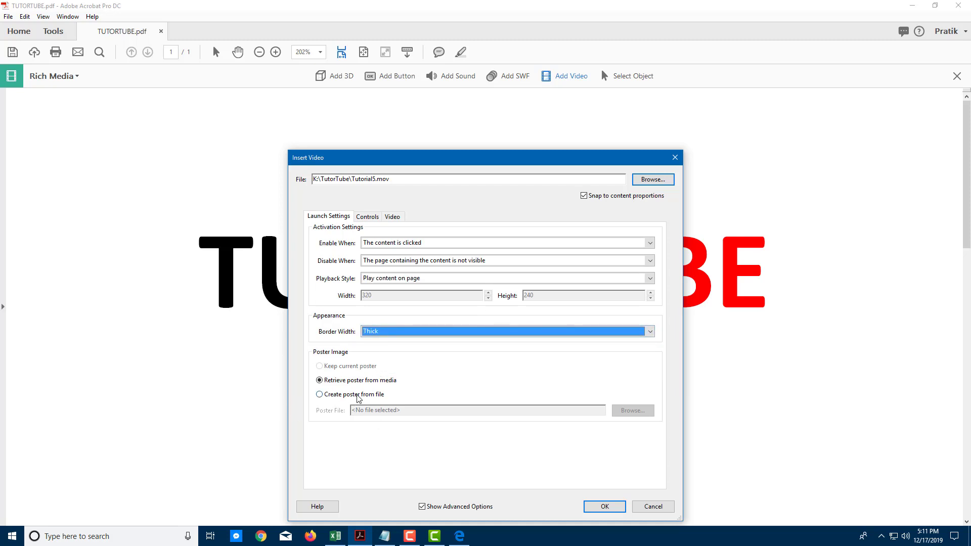
pyautogui.moveTo(335, 390)
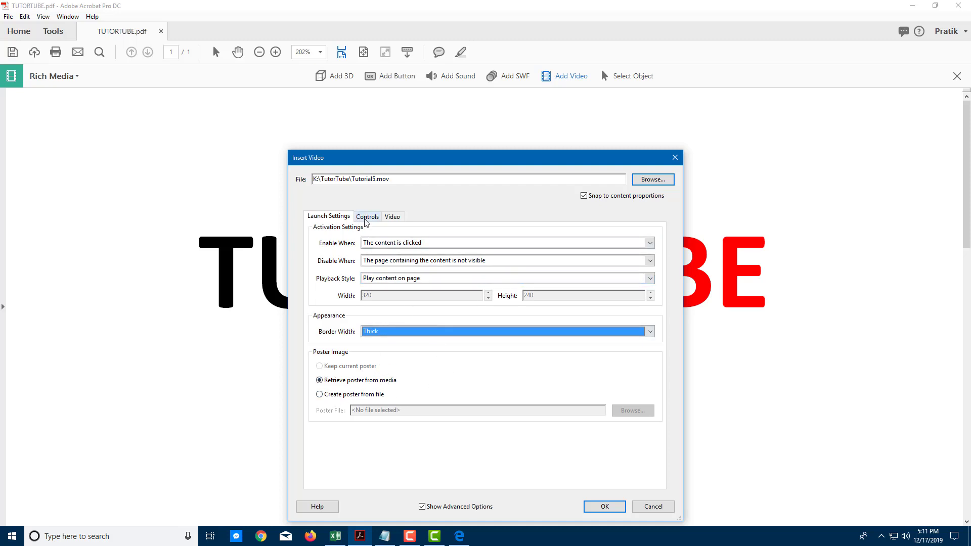
# Give the playback controls an all-controls skin, a colour, and 70% opacity.
pyautogui.click(366, 216)
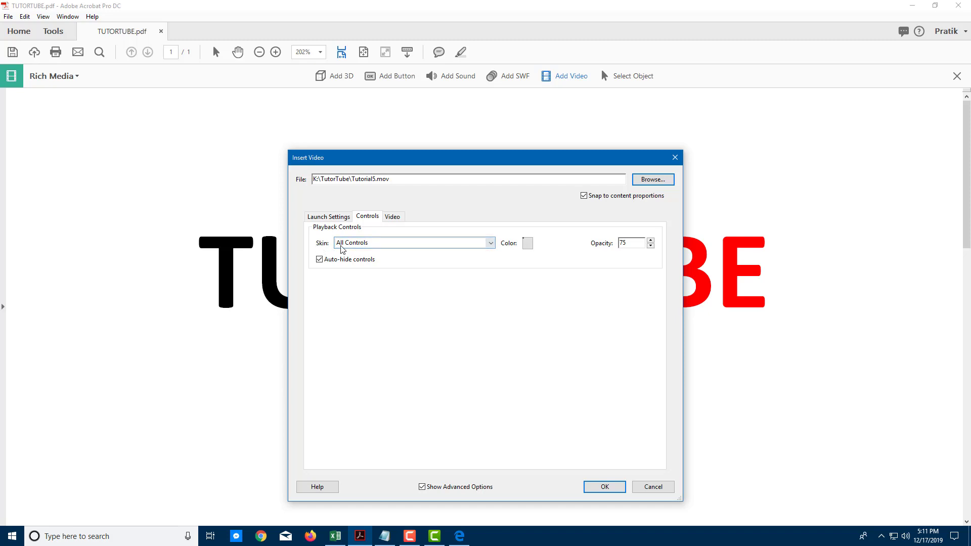
pyautogui.click(490, 243)
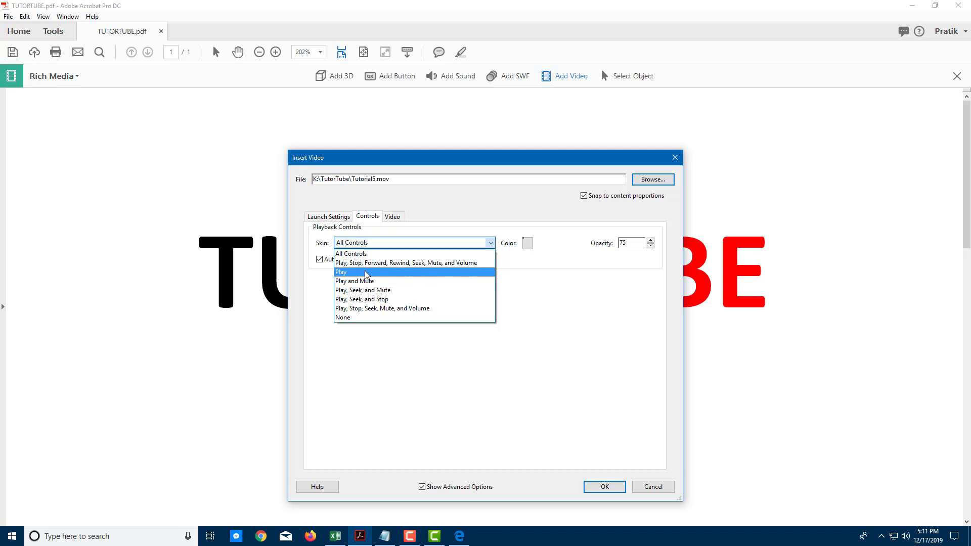
pyautogui.moveTo(345, 273)
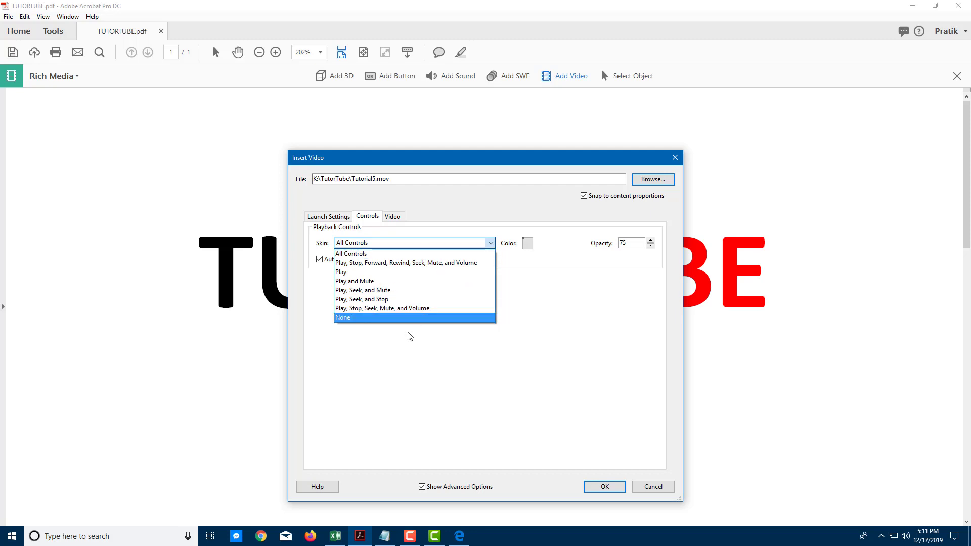
pyautogui.click(351, 254)
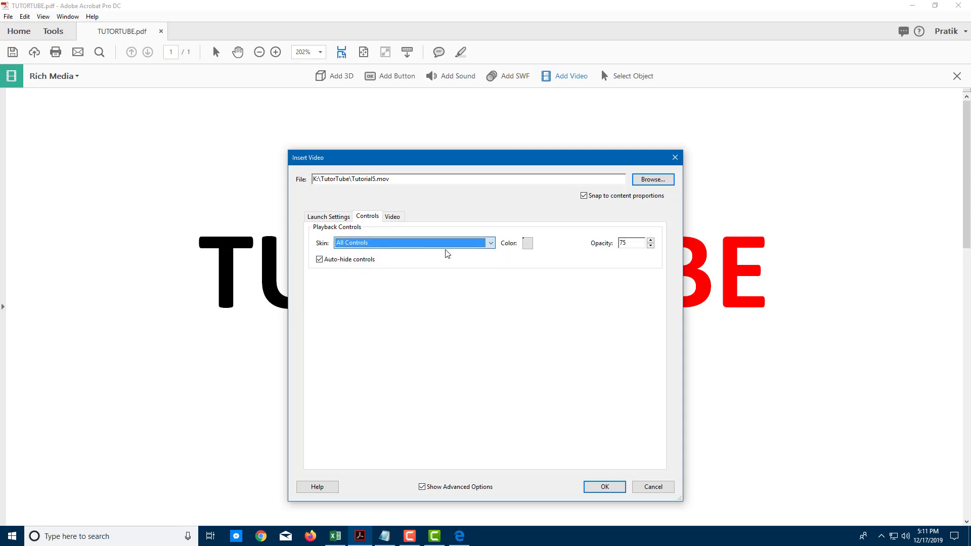
pyautogui.click(527, 242)
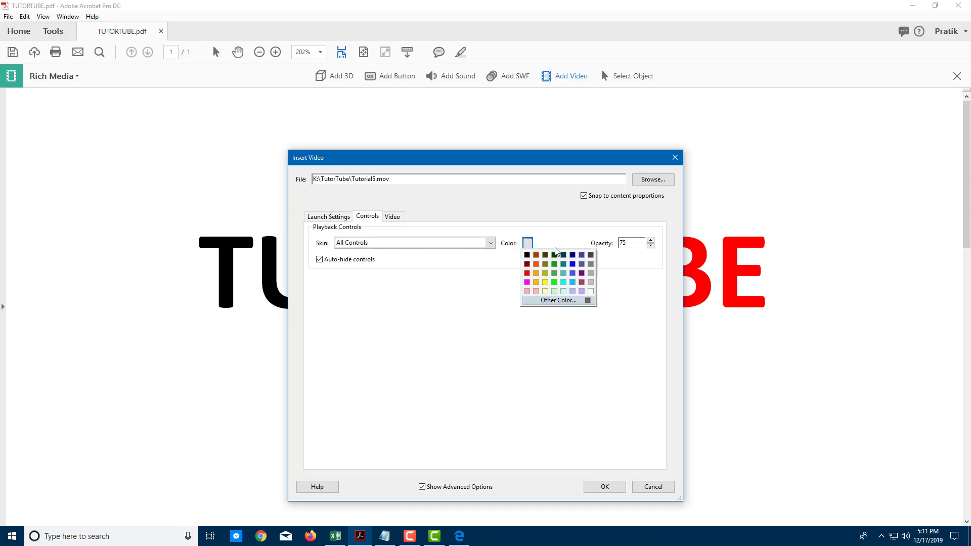
pyautogui.click(527, 243)
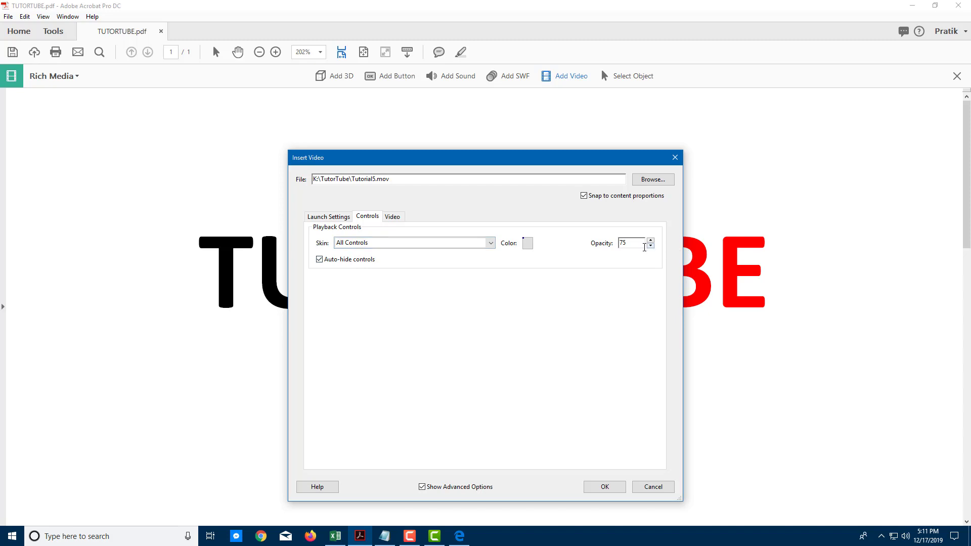
pyautogui.click(651, 246)
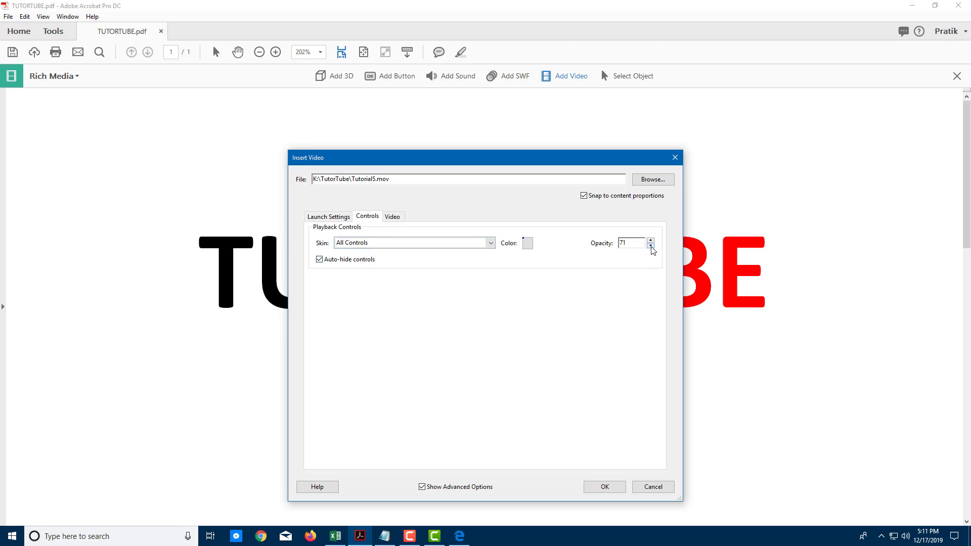
pyautogui.click(650, 246)
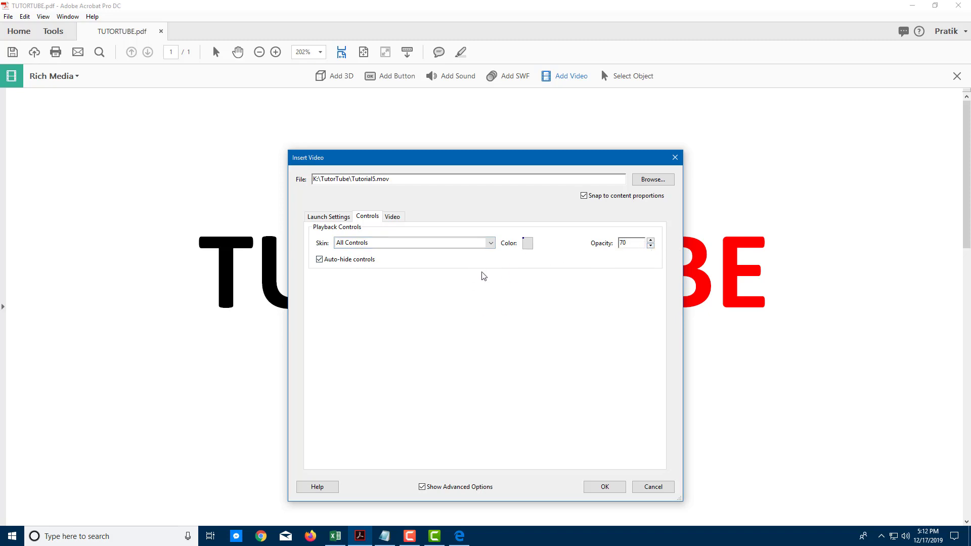
# Review the chapter point and launch settings, then insert the video.
pyautogui.click(392, 216)
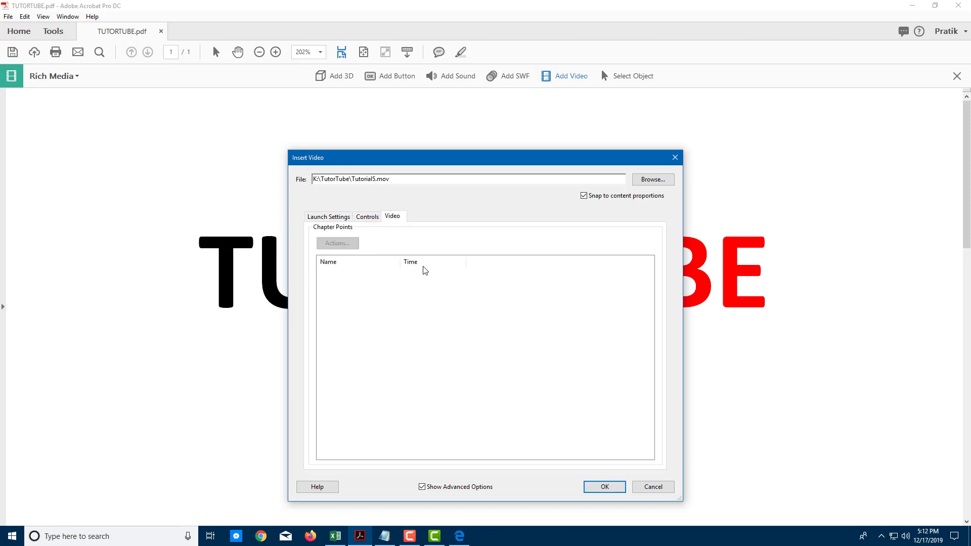
pyautogui.click(329, 216)
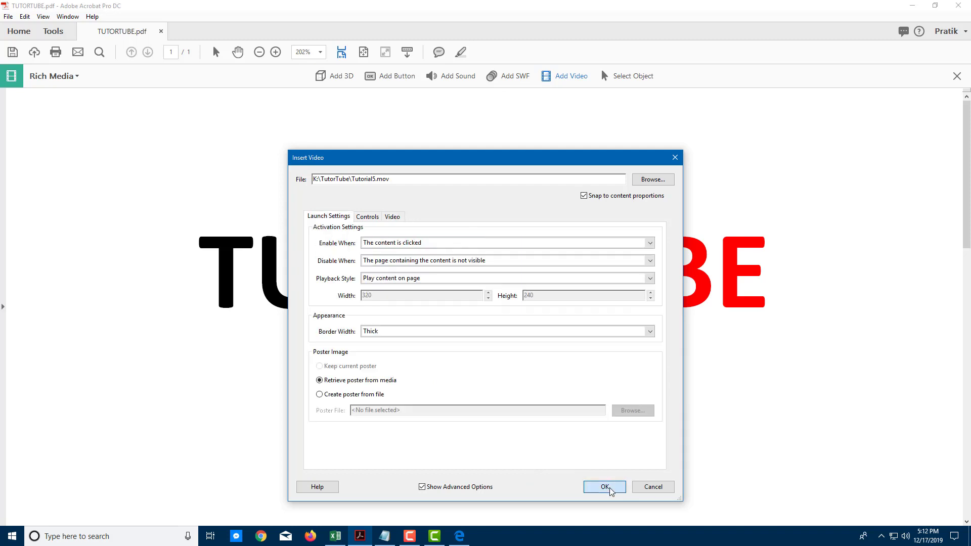
pyautogui.click(605, 486)
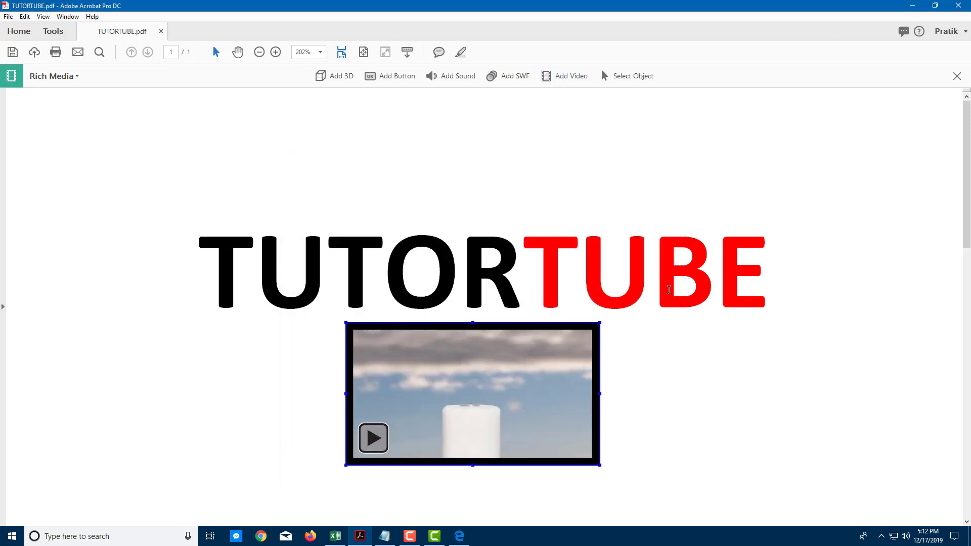
pyautogui.moveTo(452, 370)
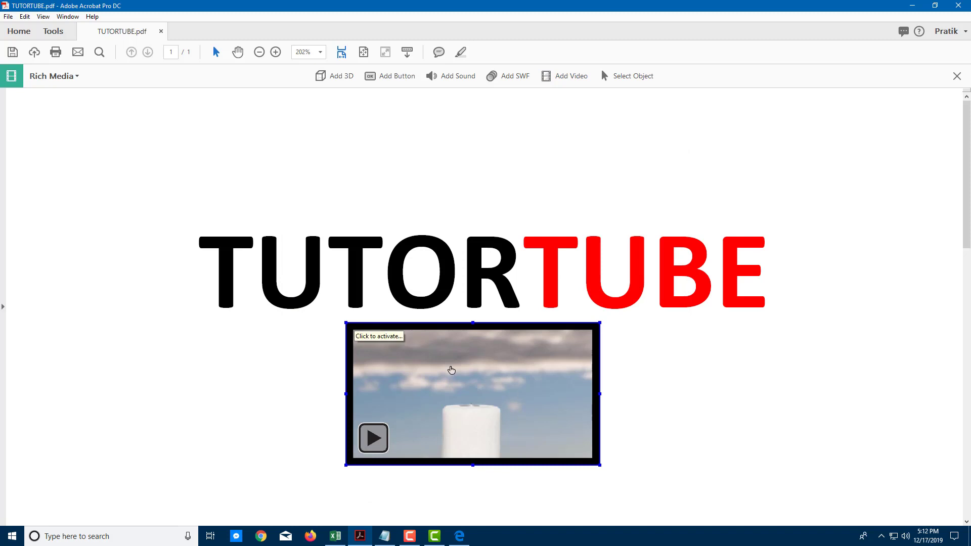
pyautogui.moveTo(372, 438)
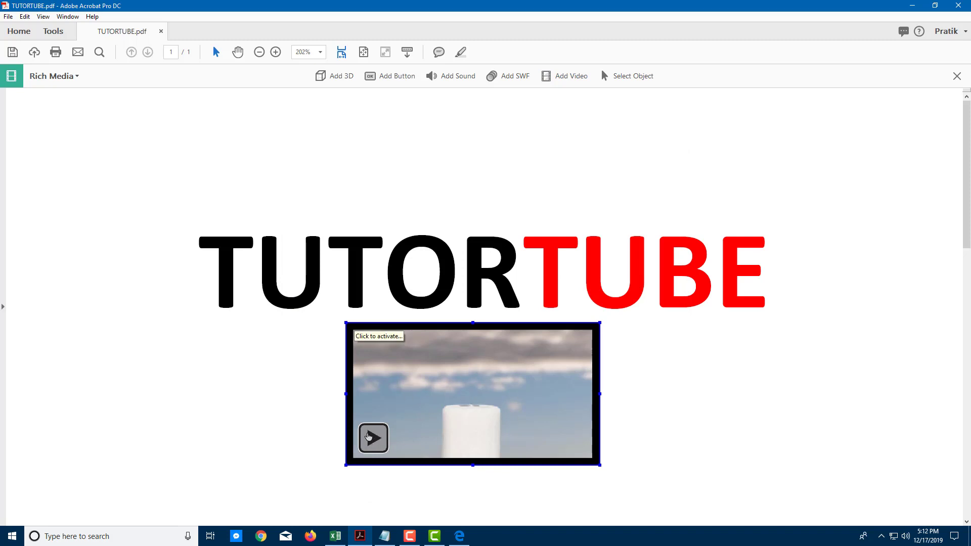
# Activate the Tutorial5 video, play it inline, then pause it.
pyautogui.click(373, 438)
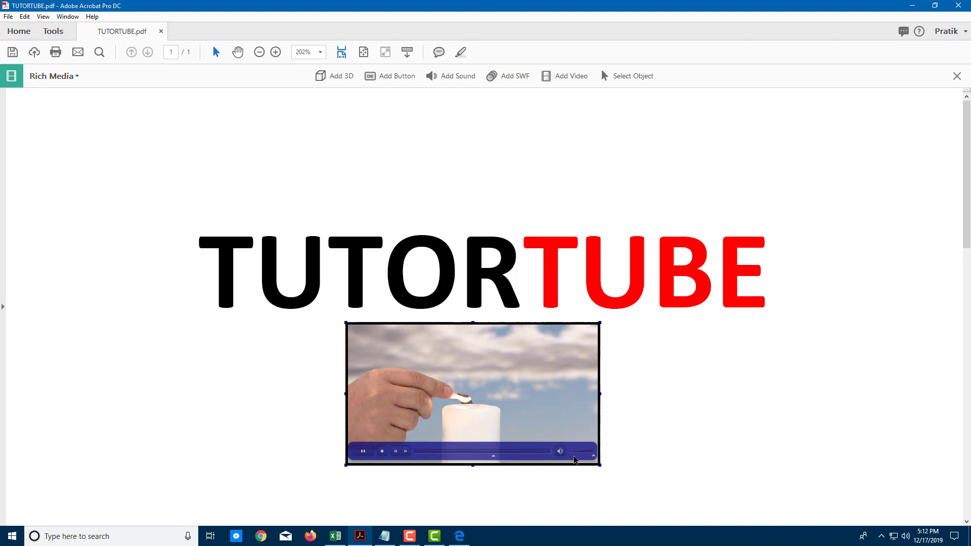
pyautogui.click(364, 451)
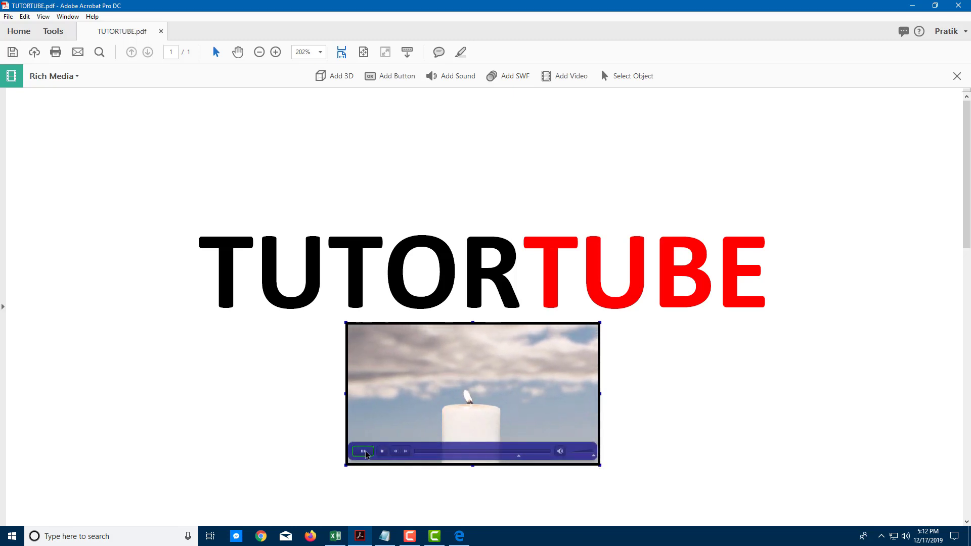
pyautogui.click(363, 451)
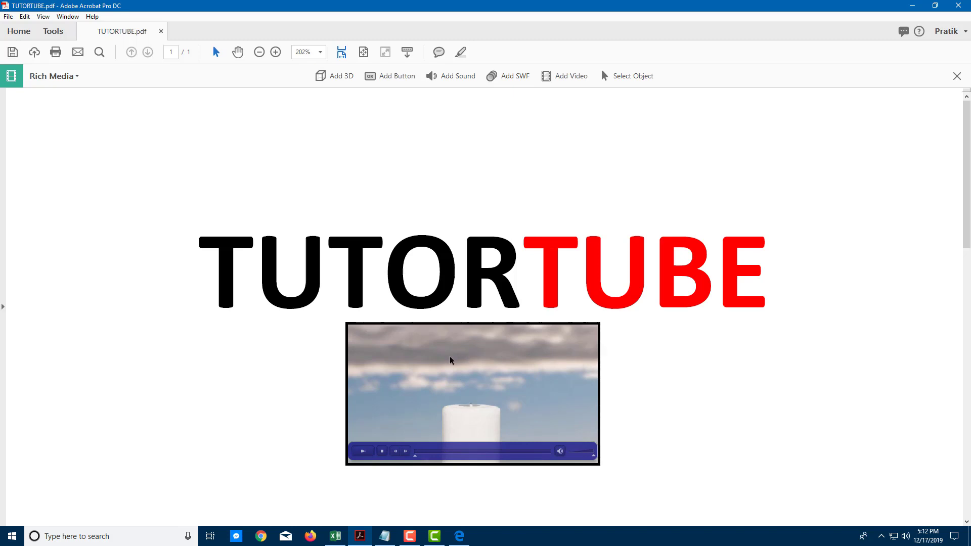
pyautogui.rightClick(450, 361)
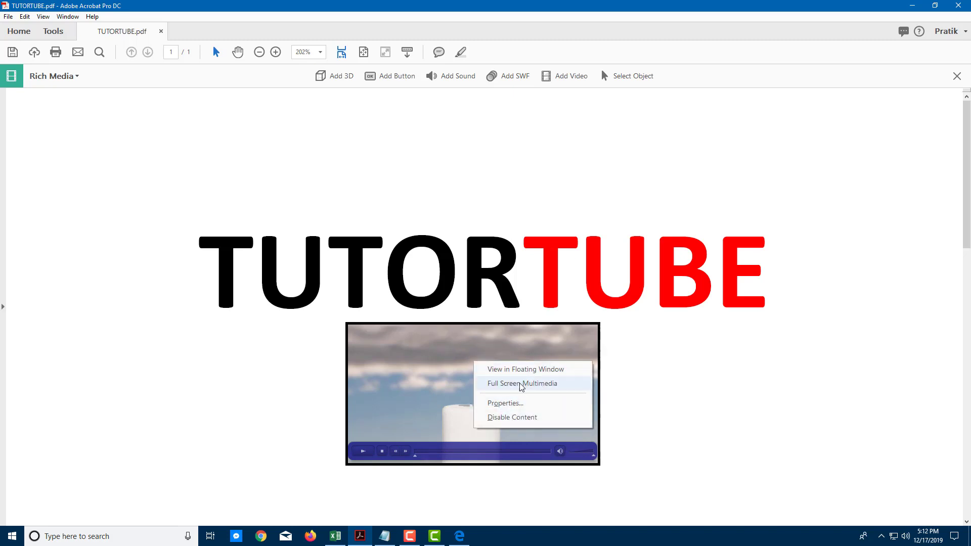
pyautogui.moveTo(509, 369)
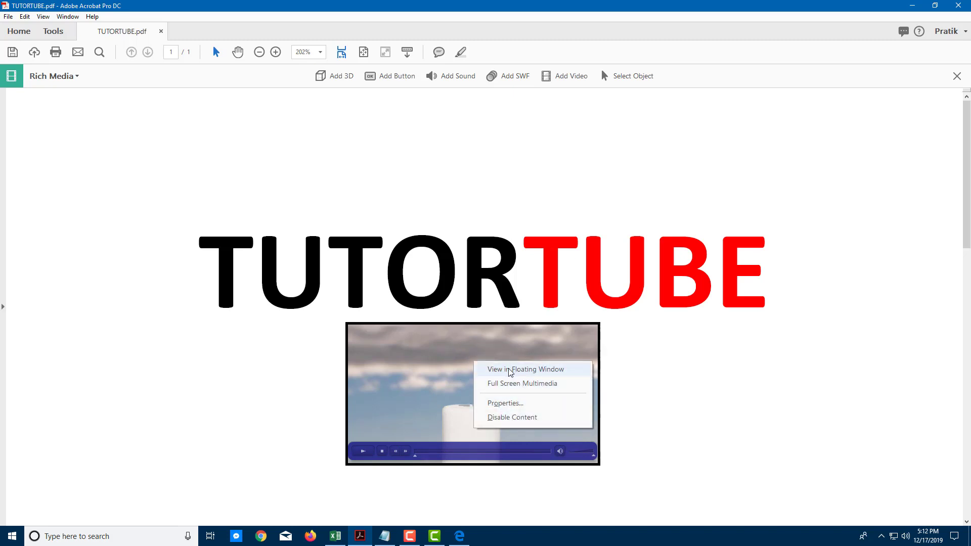
# Play Tutorial5 in a floating window, then close that window.
pyautogui.click(526, 369)
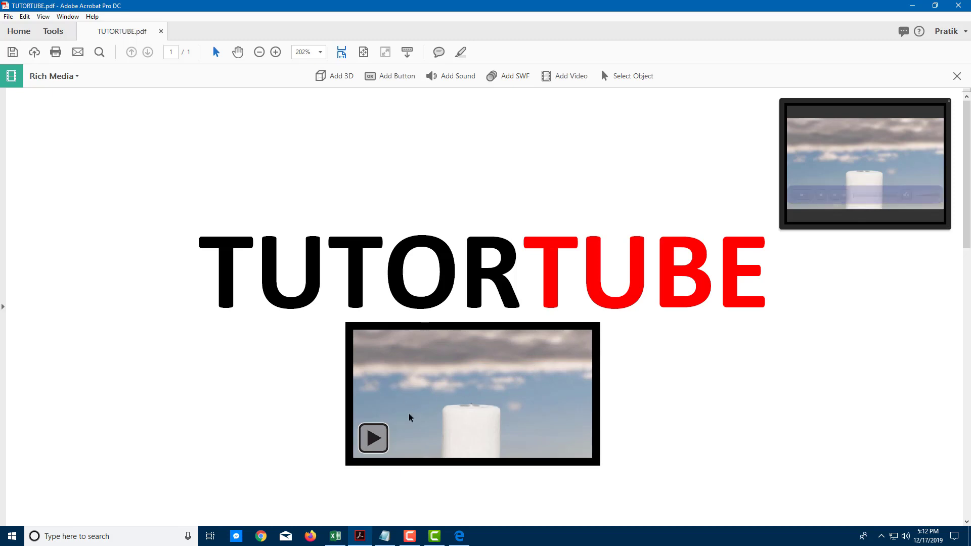
pyautogui.scroll(-3)
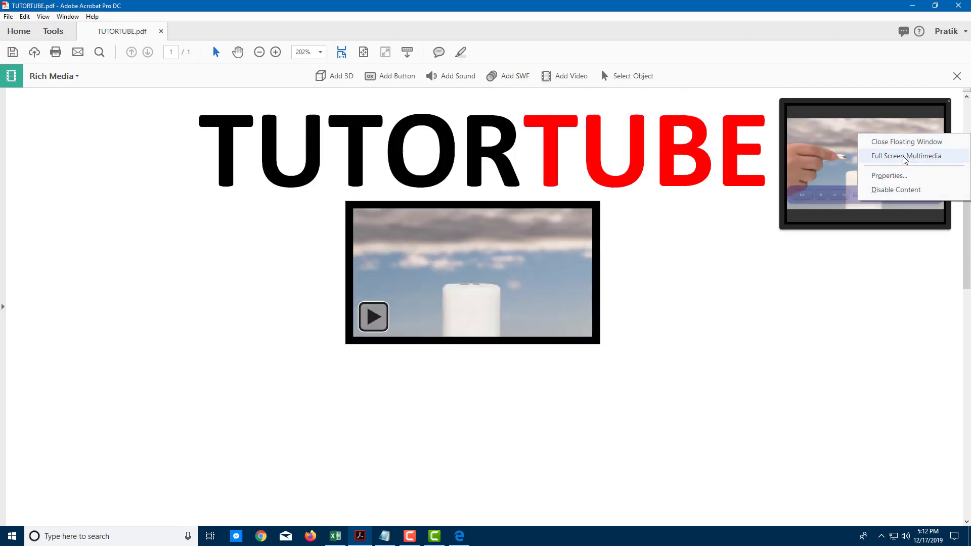
pyautogui.click(373, 317)
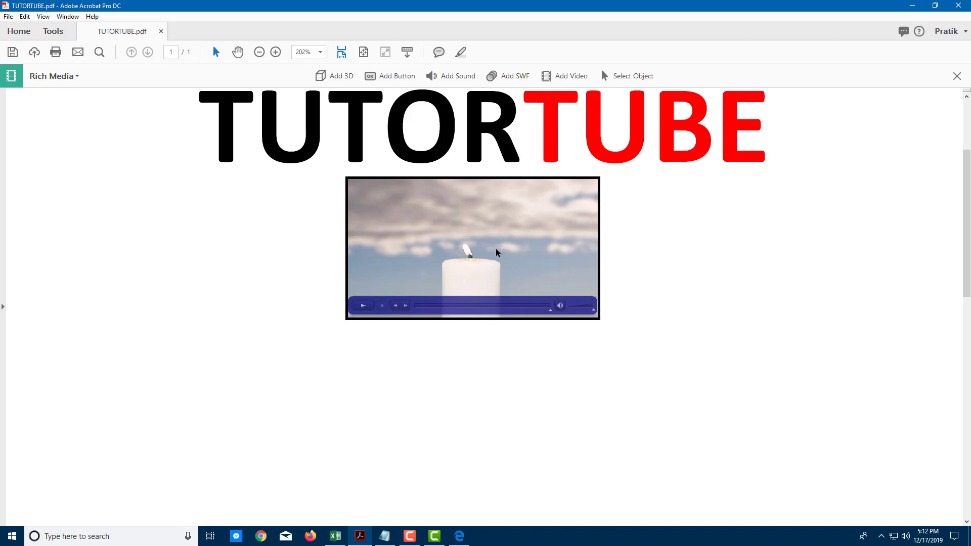
# Play Tutorial5 full screen, then end full-screen multimedia to return to the page.
pyautogui.rightClick(496, 252)
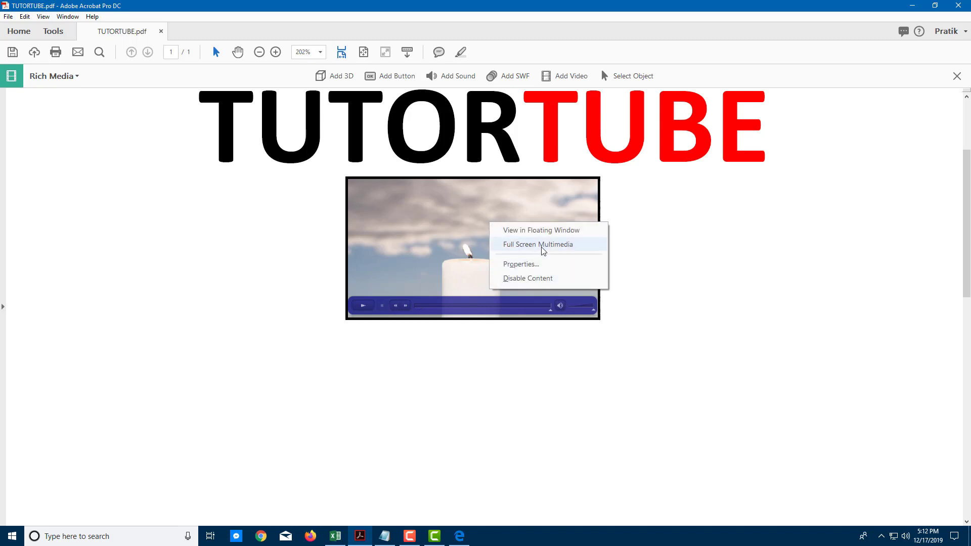
pyautogui.click(538, 244)
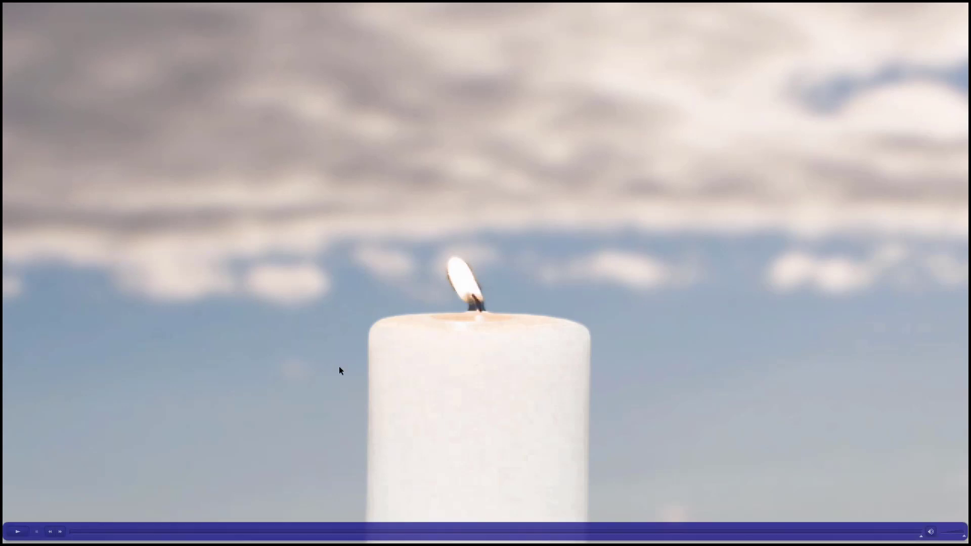
pyautogui.click(18, 532)
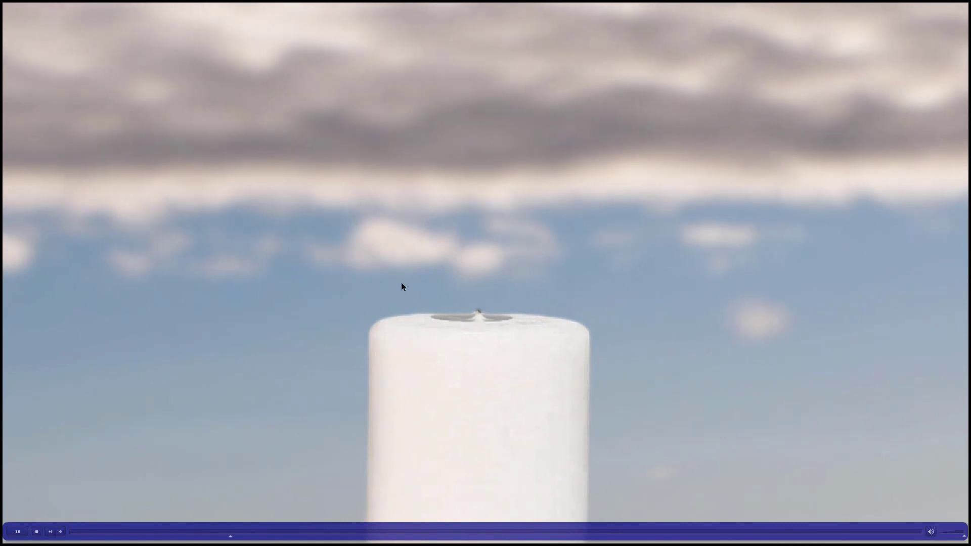
pyautogui.rightClick(403, 286)
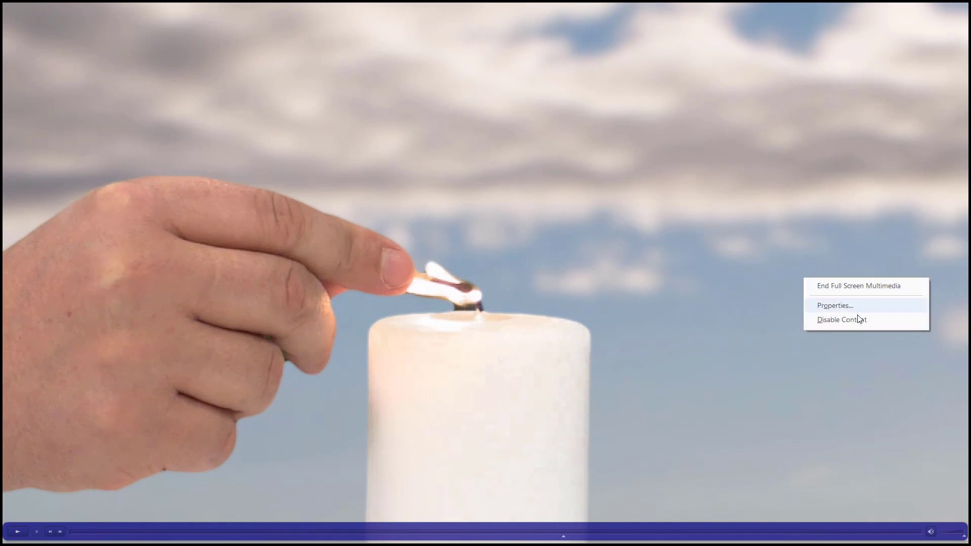
pyautogui.click(860, 286)
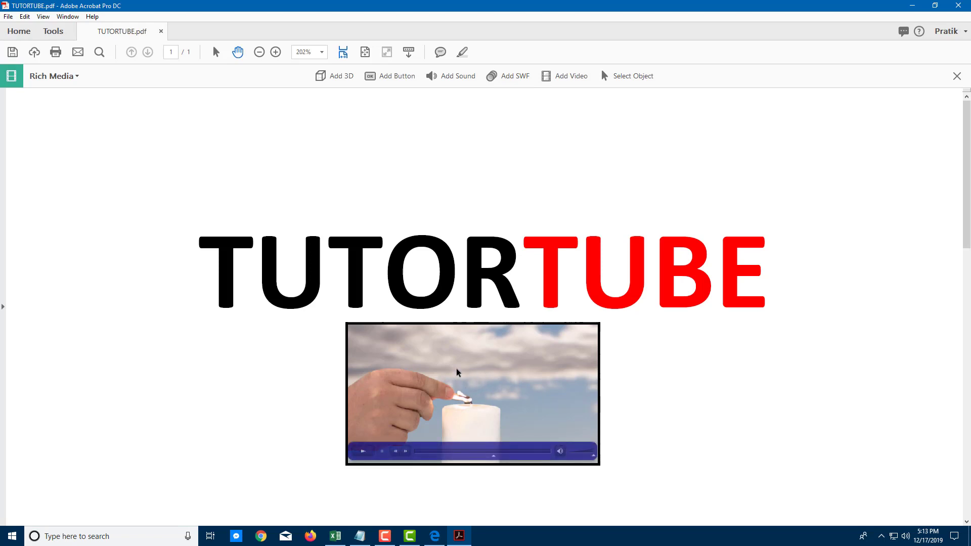
pyautogui.rightClick(458, 372)
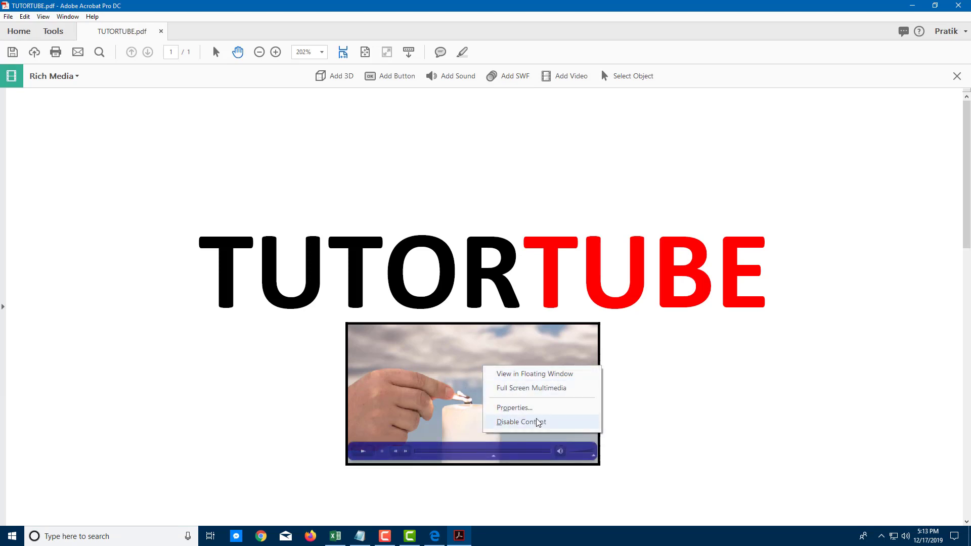